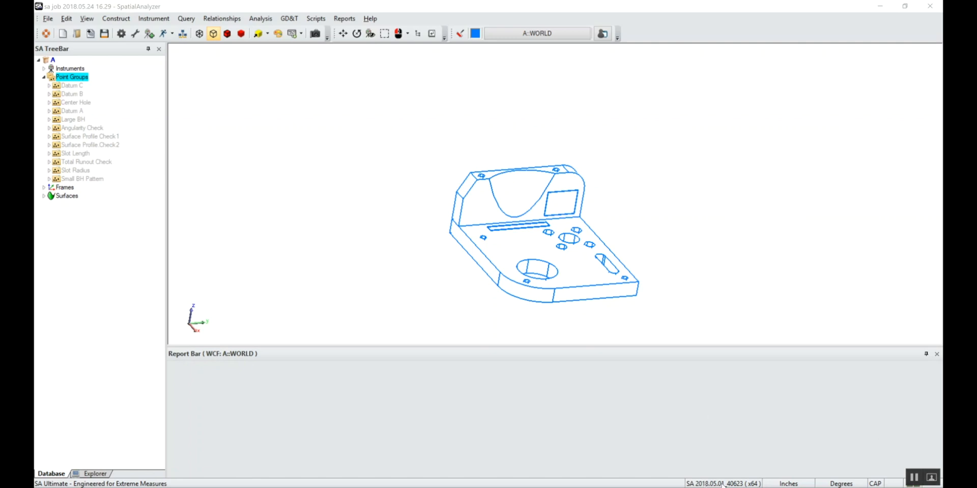
{"action": "mouse_move", "coordinate": [688, 259]}
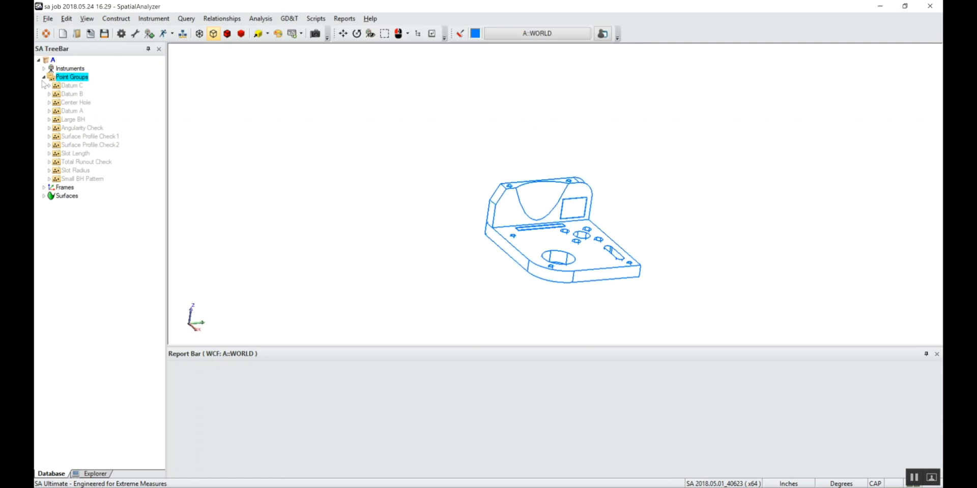
Collapse the Point Groups list in the tree to its top-level entry
{"action": "left_click", "coordinate": [43, 77]}
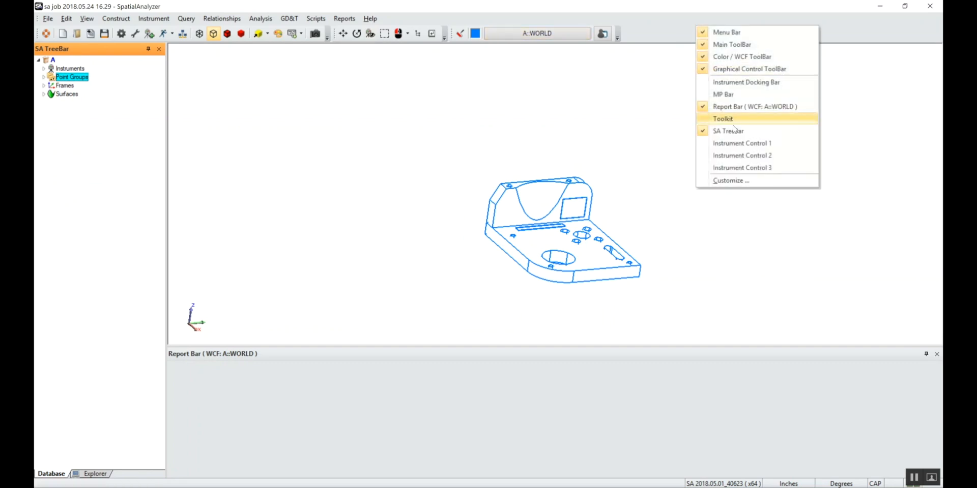
Show the GD&T Toolkit panel and zoom the view closely around the part
{"action": "left_click", "coordinate": [723, 118]}
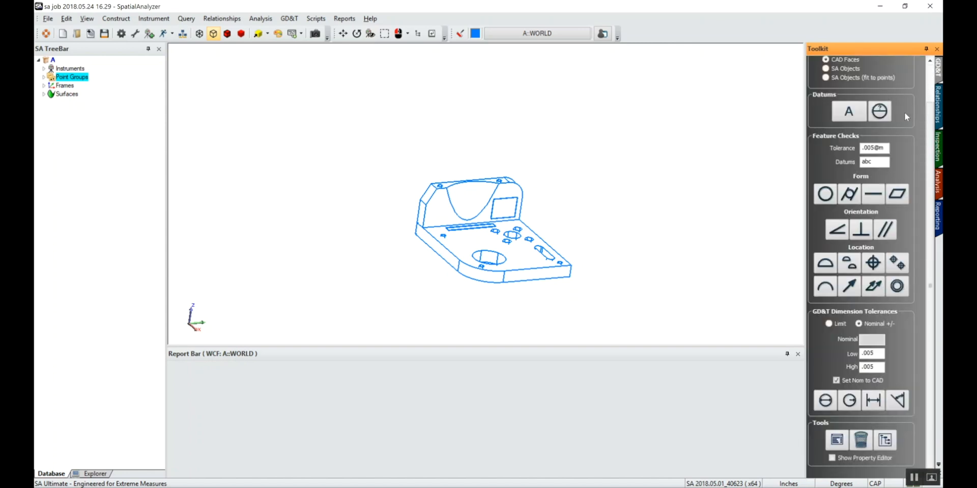
{"action": "scroll", "scroll_direction": "up", "scroll_amount": 3}
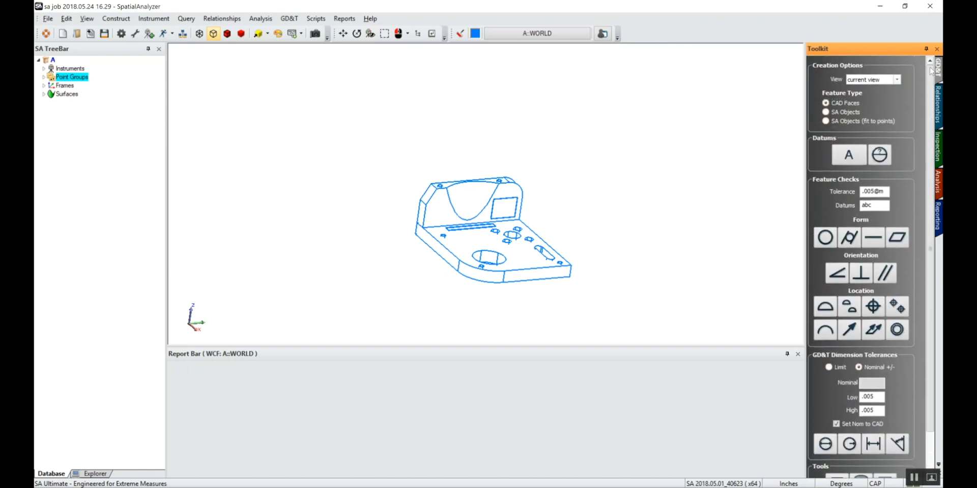
{"action": "left_click_drag", "start_coordinate": [411, 163], "coordinate": [545, 268]}
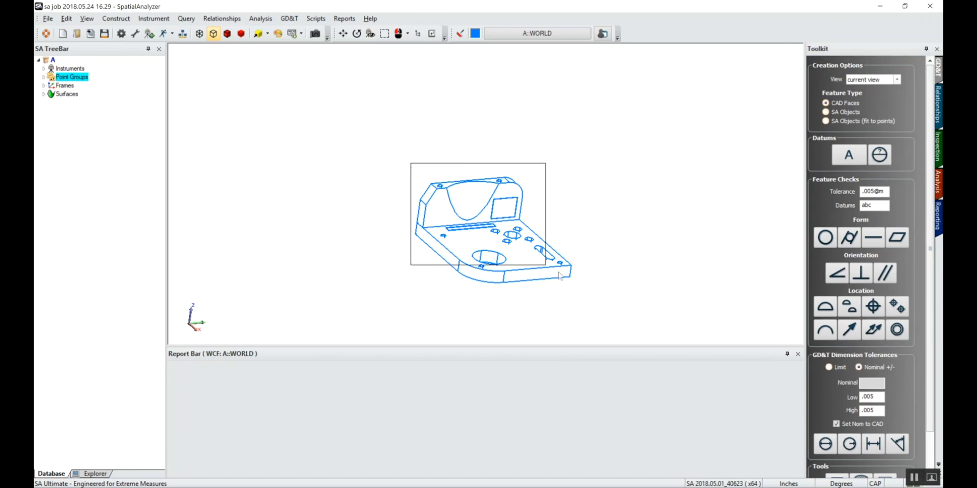
{"action": "scroll", "scroll_direction": "up", "scroll_amount": 3}
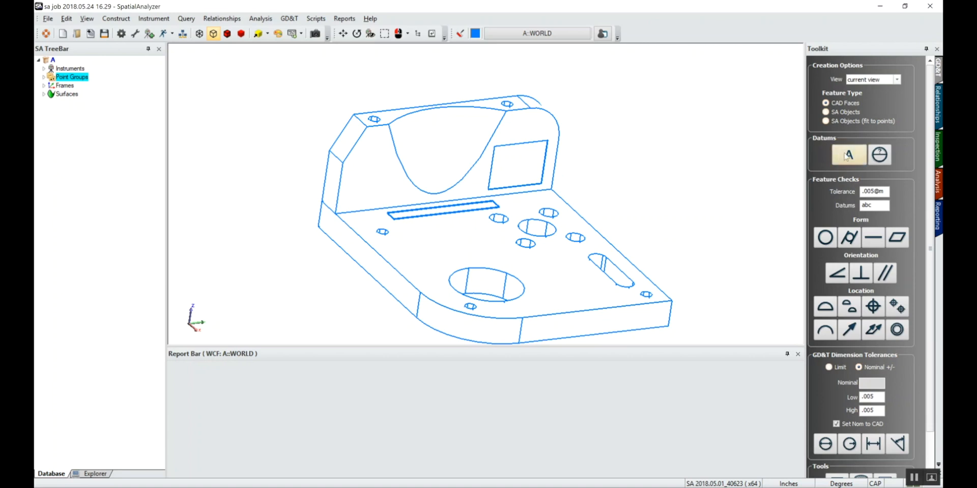
Define datums A, B and D on the part's CAD faces, then orbit the model
{"action": "left_click", "coordinate": [848, 155]}
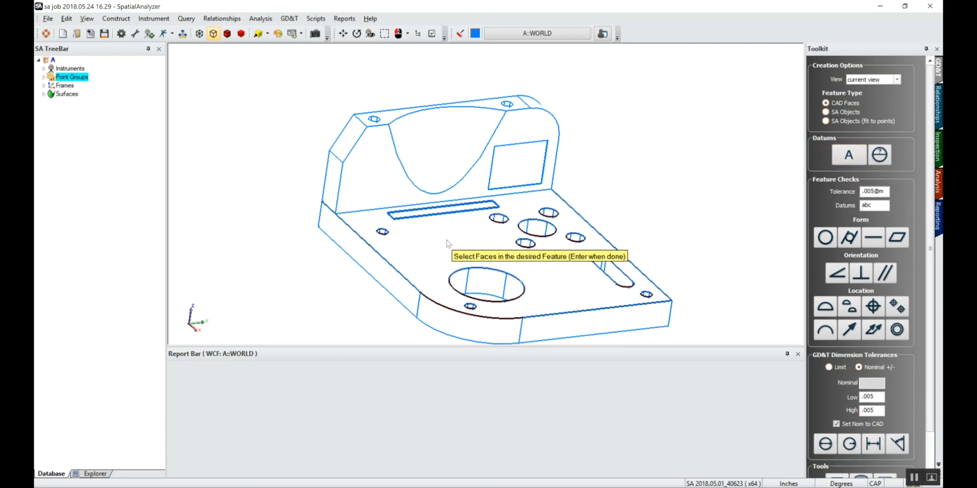
{"action": "left_click", "coordinate": [442, 205]}
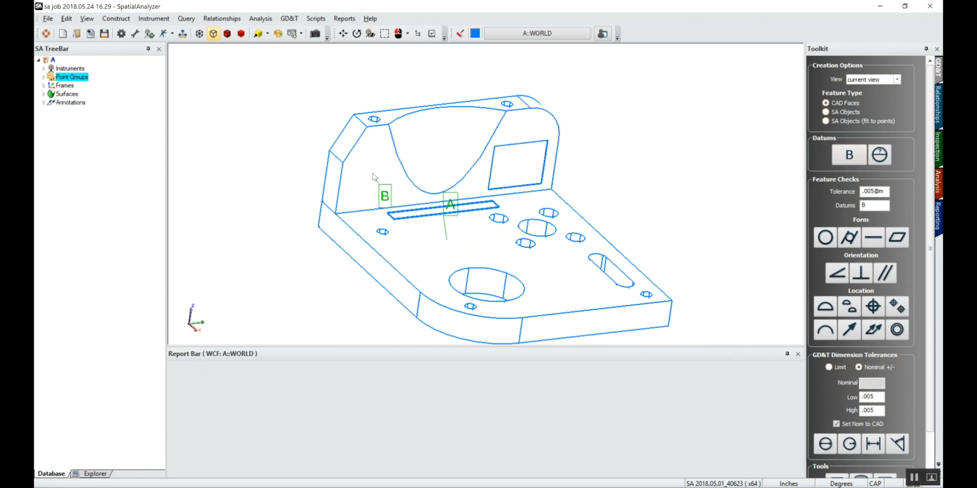
{"action": "left_click", "coordinate": [848, 155]}
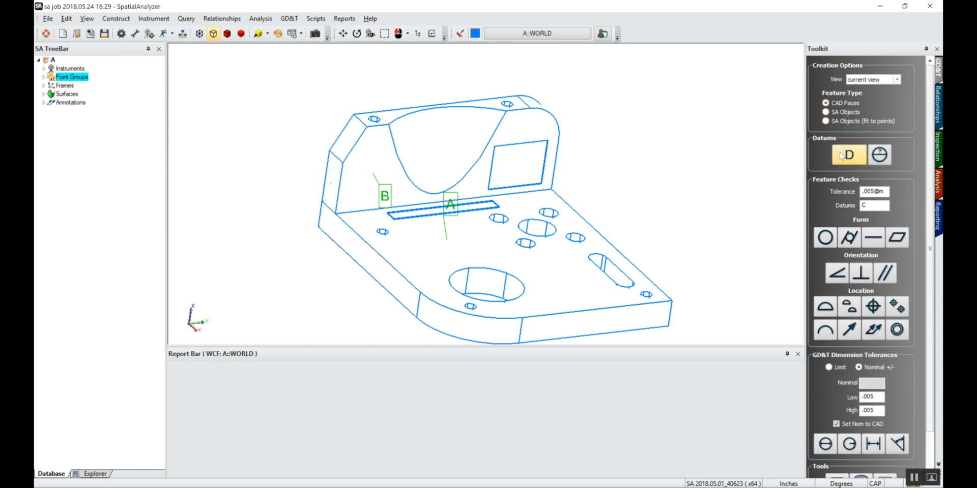
{"action": "left_click", "coordinate": [848, 155]}
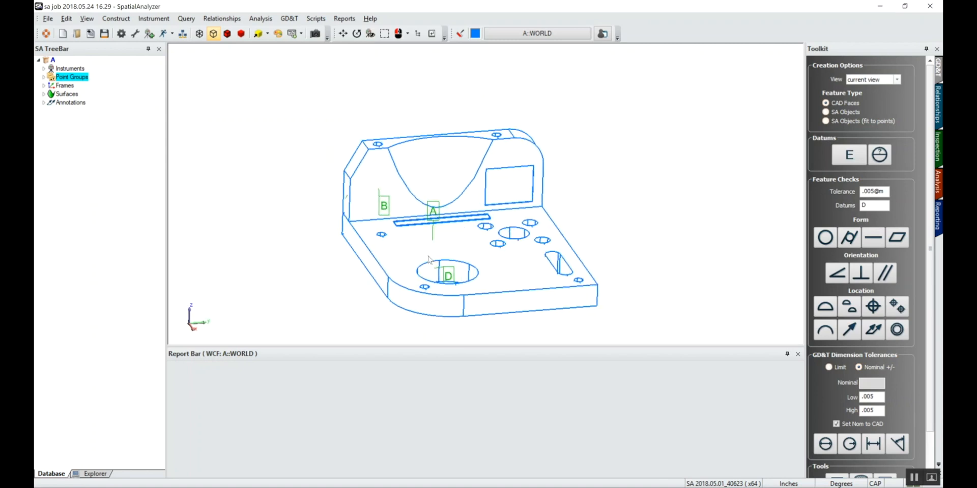
{"action": "left_click_drag", "start_coordinate": [430, 258], "coordinate": [477, 262]}
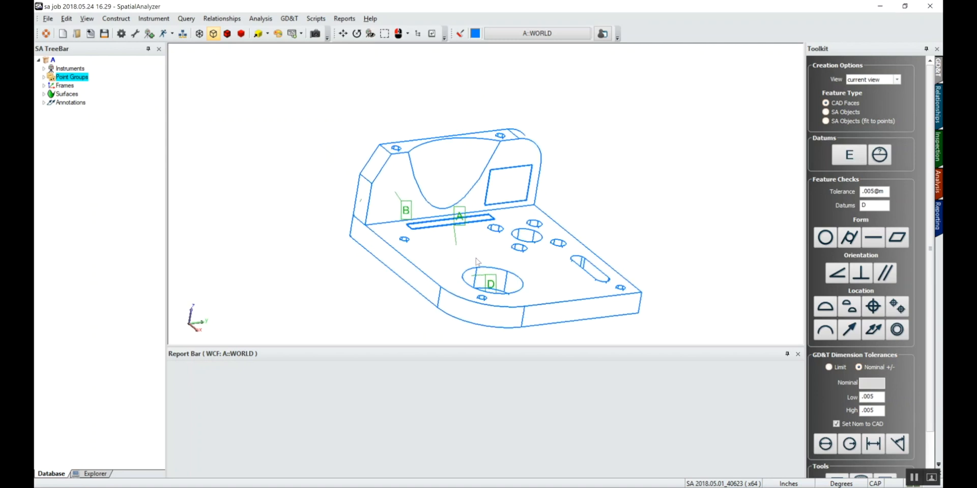
{"action": "left_click_drag", "start_coordinate": [476, 261], "coordinate": [511, 249]}
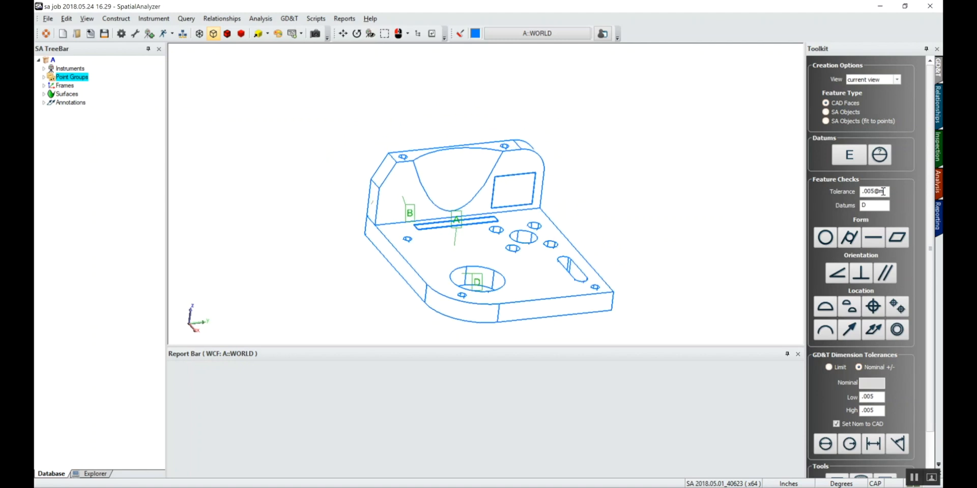
Add 0.005 flatness, perpendicularity-to-A and surface profile callouts on the part faces
{"action": "left_click", "coordinate": [874, 192]}
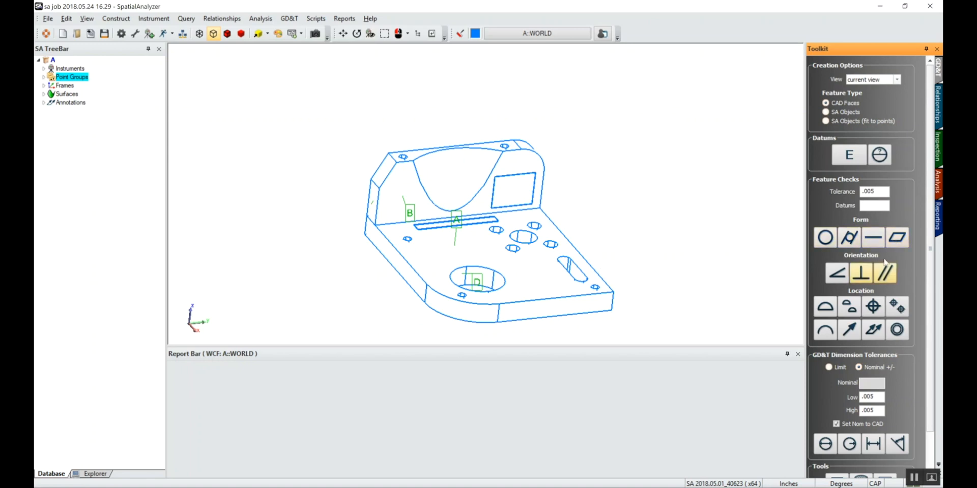
{"action": "mouse_move", "coordinate": [896, 237]}
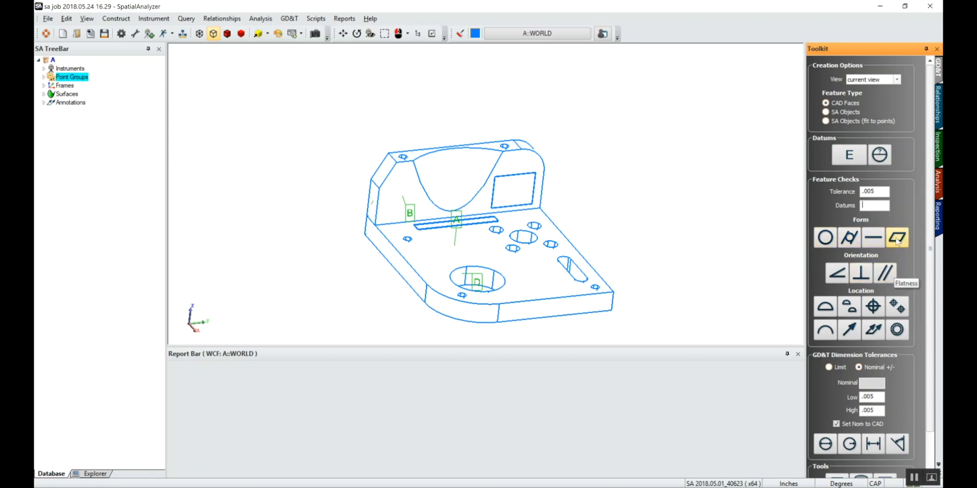
{"action": "left_click", "coordinate": [896, 238]}
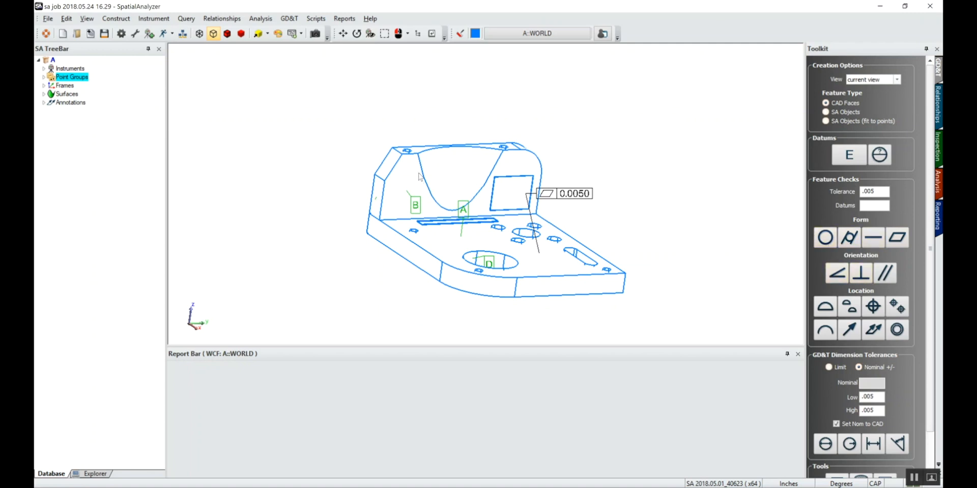
{"action": "mouse_move", "coordinate": [424, 207]}
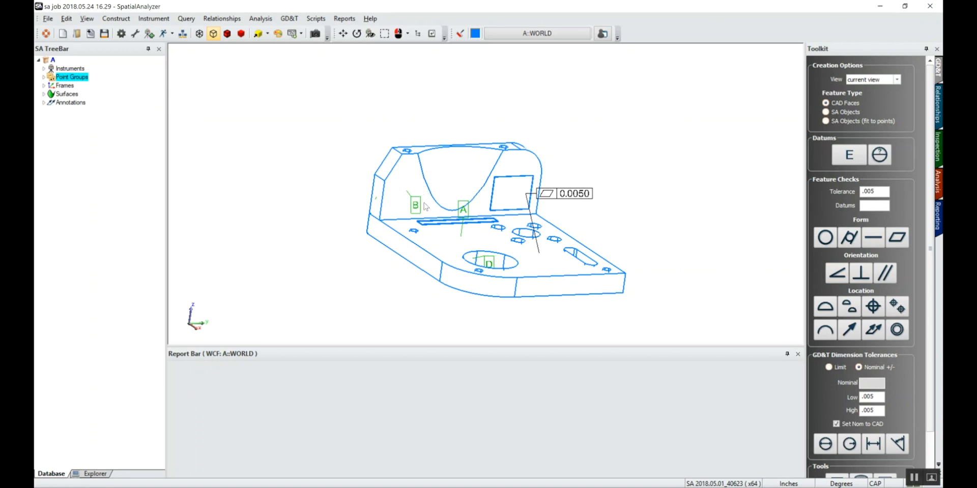
{"action": "mouse_move", "coordinate": [822, 213]}
{"action": "type", "text": "a"}
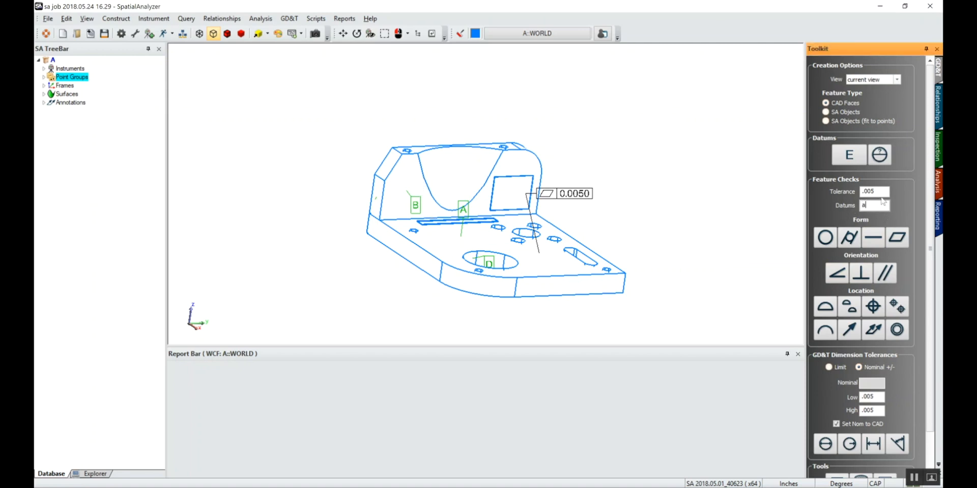
{"action": "mouse_move", "coordinate": [861, 273]}
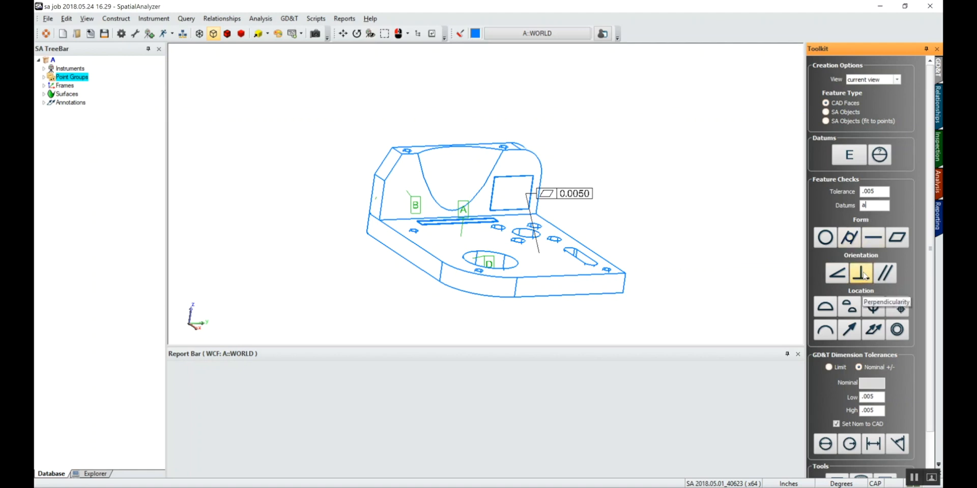
{"action": "left_click", "coordinate": [861, 272]}
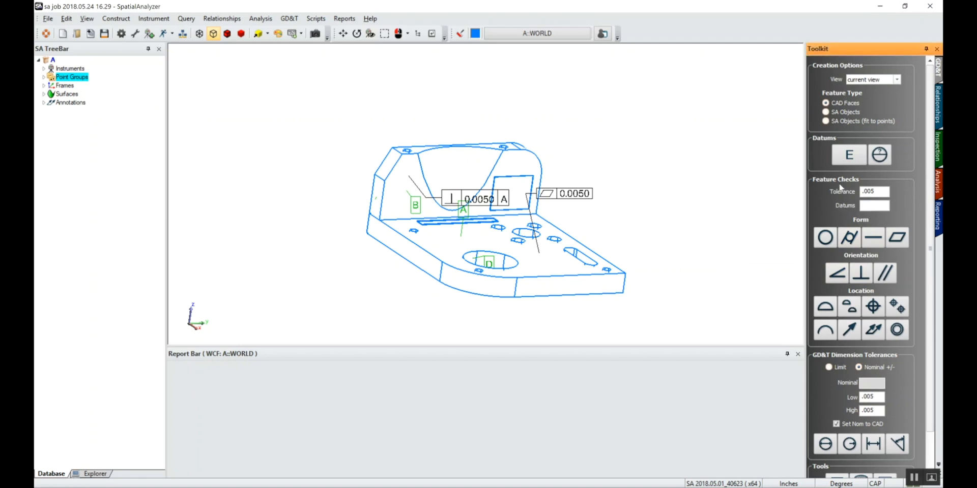
{"action": "left_click", "coordinate": [824, 306]}
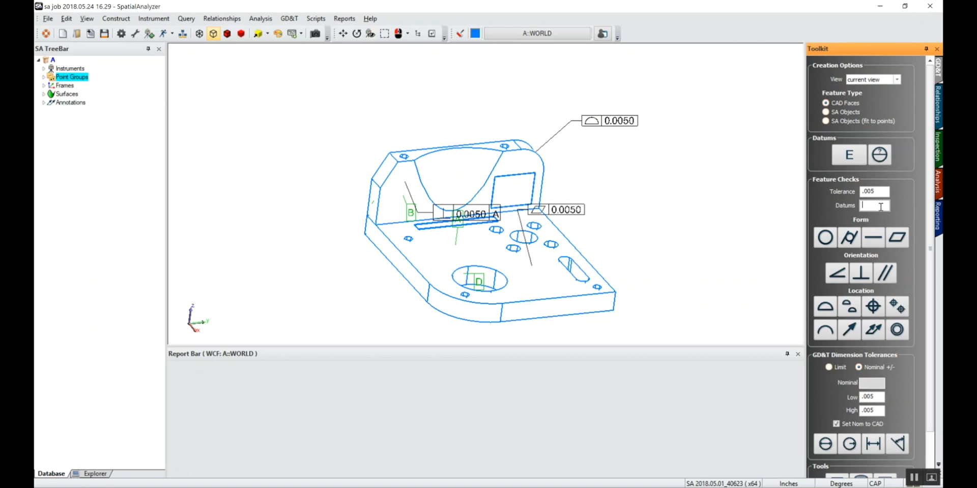
Enter ABC as the datum reference and start a location check
{"action": "type", "text": "ABC"}
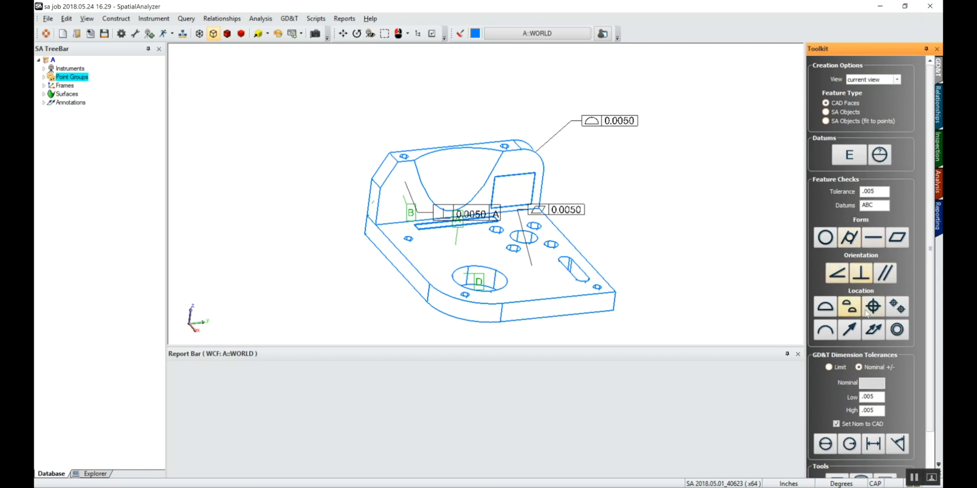
{"action": "left_click", "coordinate": [873, 307]}
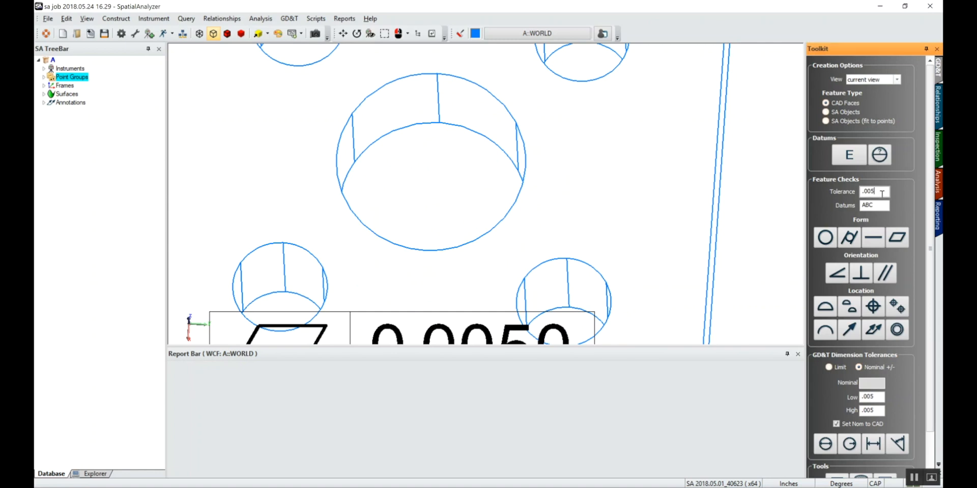
Add a ⌀0.005 MMC position check on the hole plus a 0.7874 diameter annotation
{"action": "type", "text": "@M"}
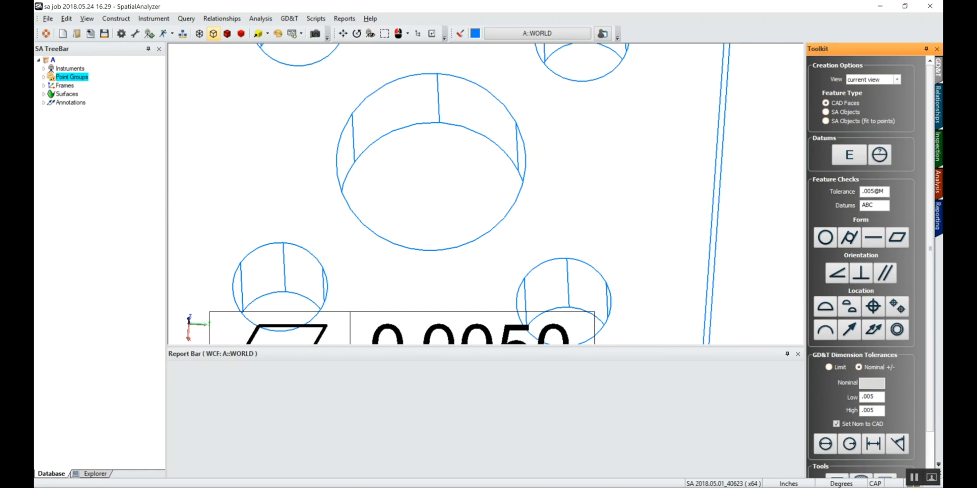
{"action": "left_click", "coordinate": [874, 205]}
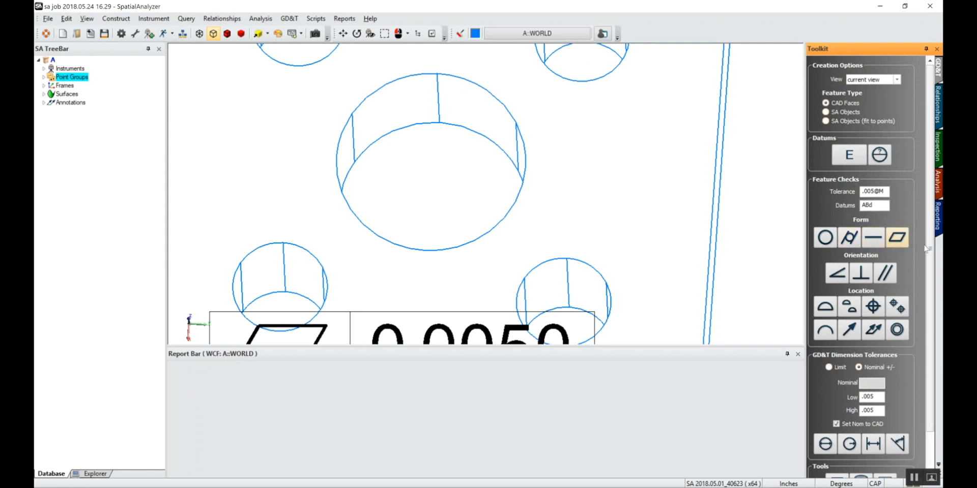
{"action": "scroll", "scroll_direction": "down", "scroll_amount": 3}
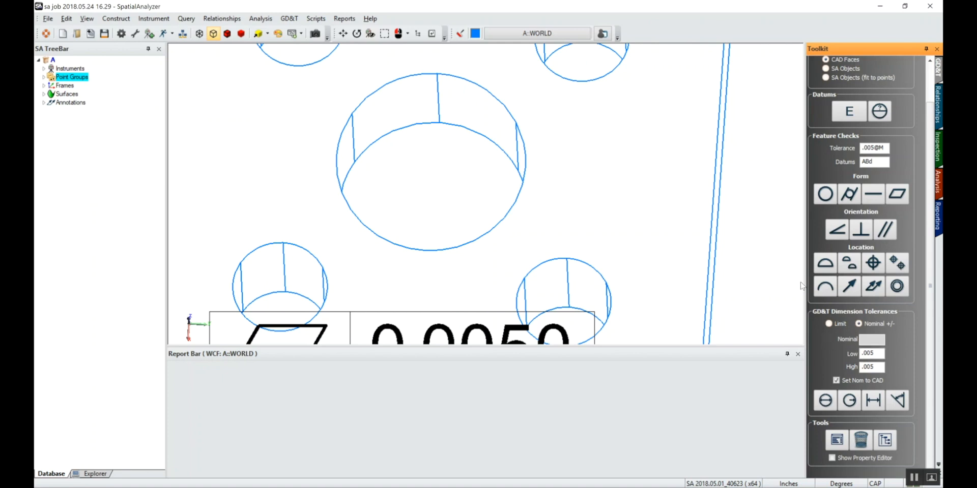
{"action": "mouse_move", "coordinate": [416, 89]}
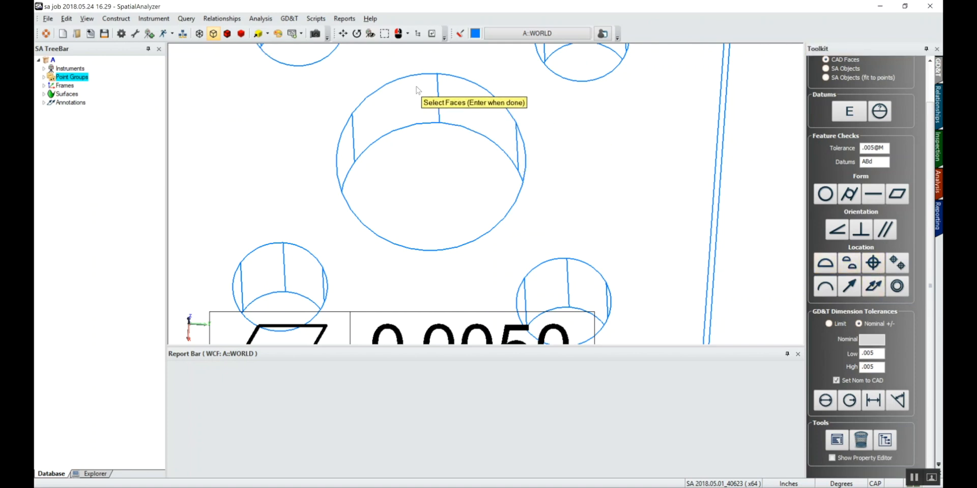
{"action": "key", "text": "Return"}
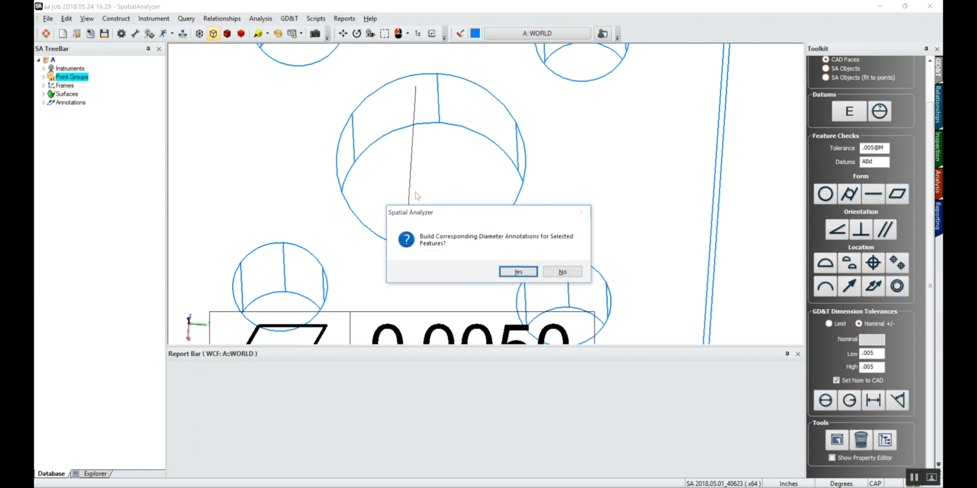
{"action": "mouse_move", "coordinate": [505, 245]}
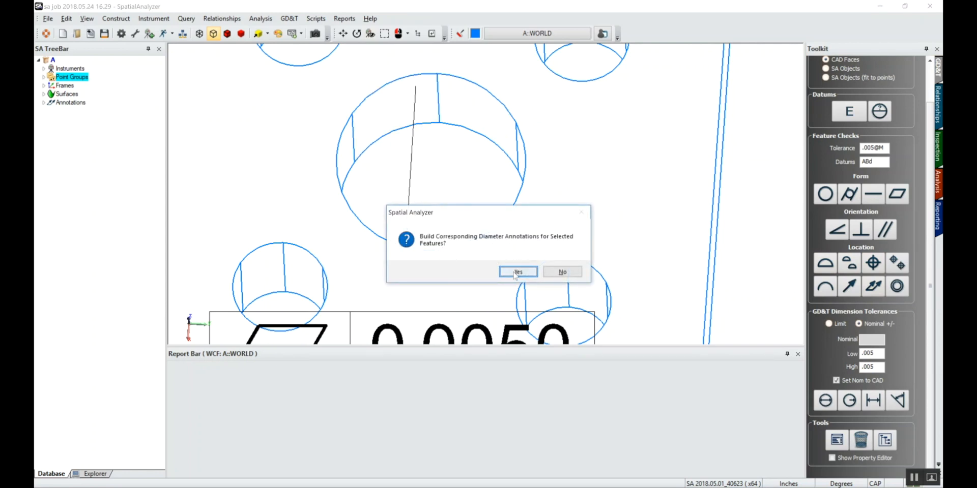
{"action": "left_click", "coordinate": [518, 272]}
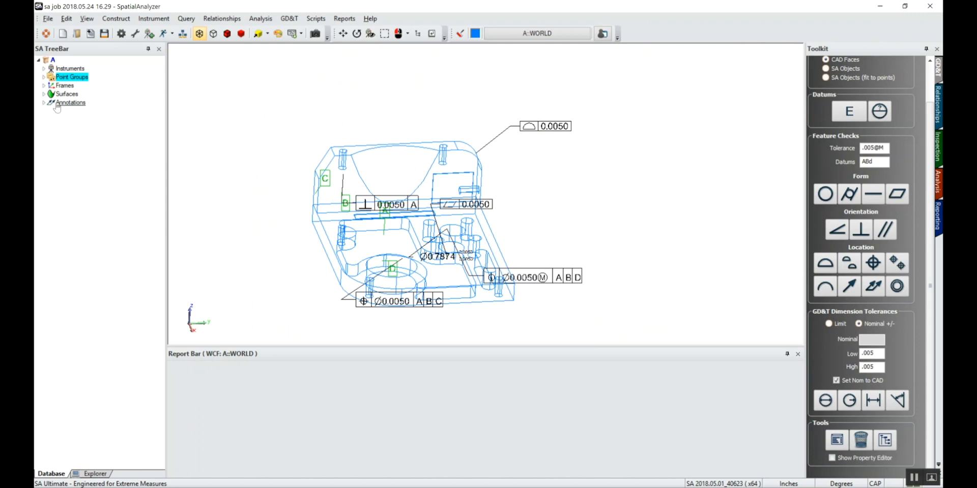
Drag the perpendicularity, true position and other feature control frames off the part
{"action": "right_click", "coordinate": [70, 102]}
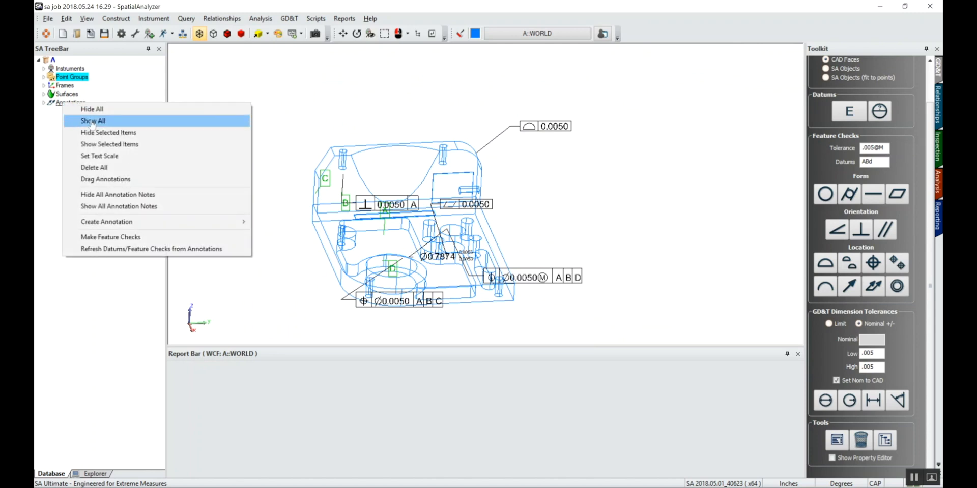
{"action": "mouse_move", "coordinate": [105, 180]}
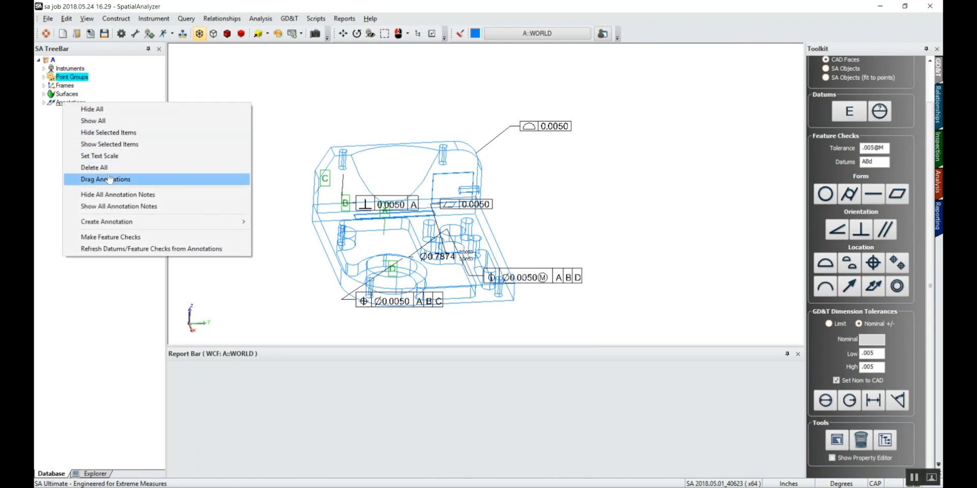
{"action": "left_click", "coordinate": [105, 180]}
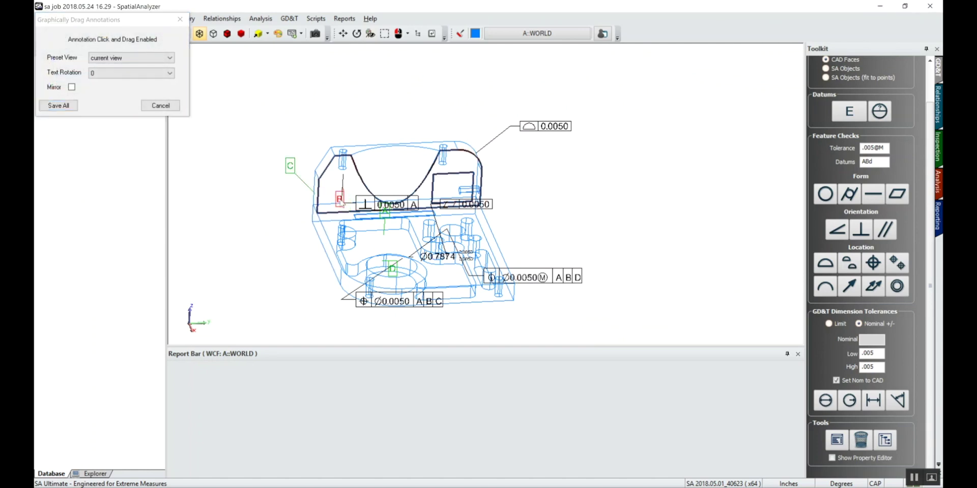
{"action": "left_click_drag", "start_coordinate": [389, 205], "coordinate": [368, 125]}
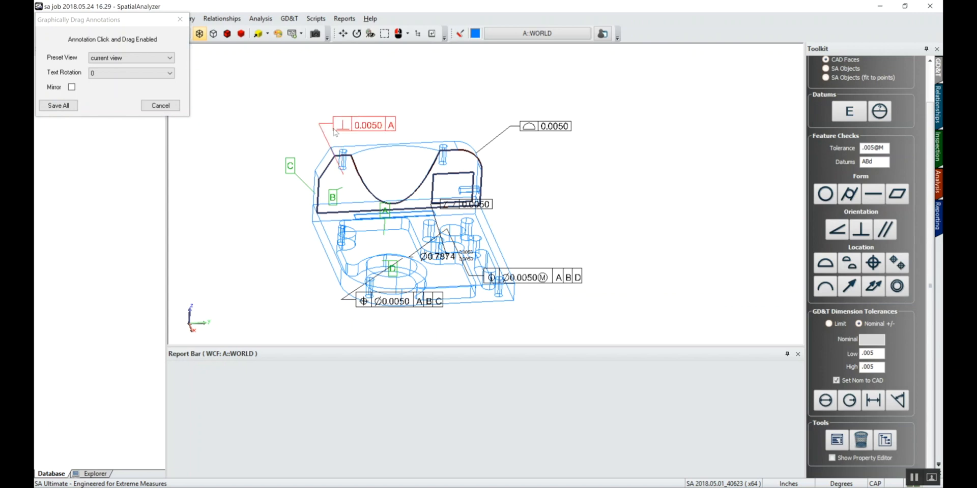
{"action": "left_click_drag", "start_coordinate": [545, 126], "coordinate": [501, 97]}
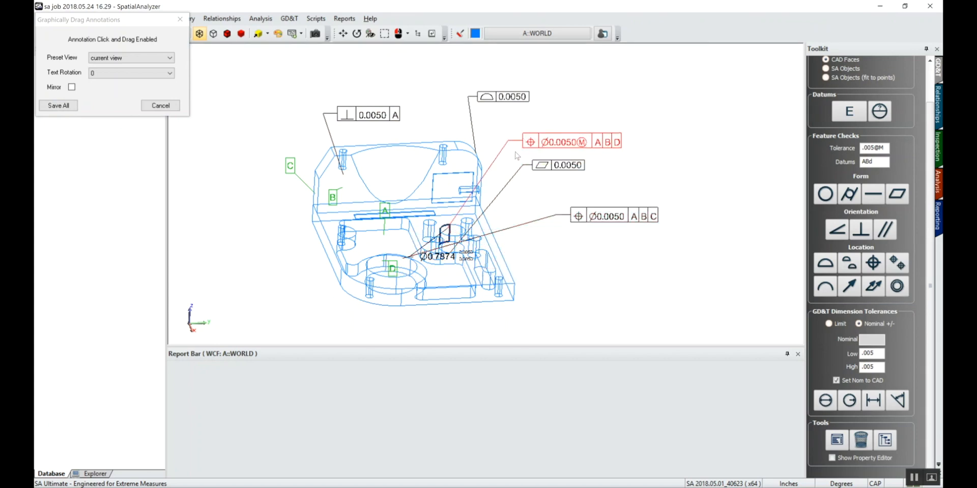
{"action": "left_click_drag", "start_coordinate": [439, 257], "coordinate": [534, 124]}
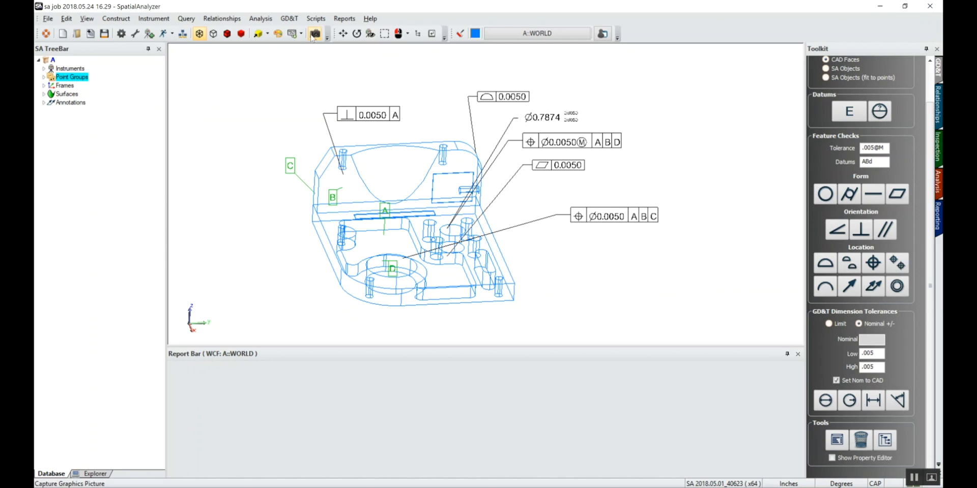
Capture a picture of the annotated view and expand the Annotations node
{"action": "left_click", "coordinate": [315, 33]}
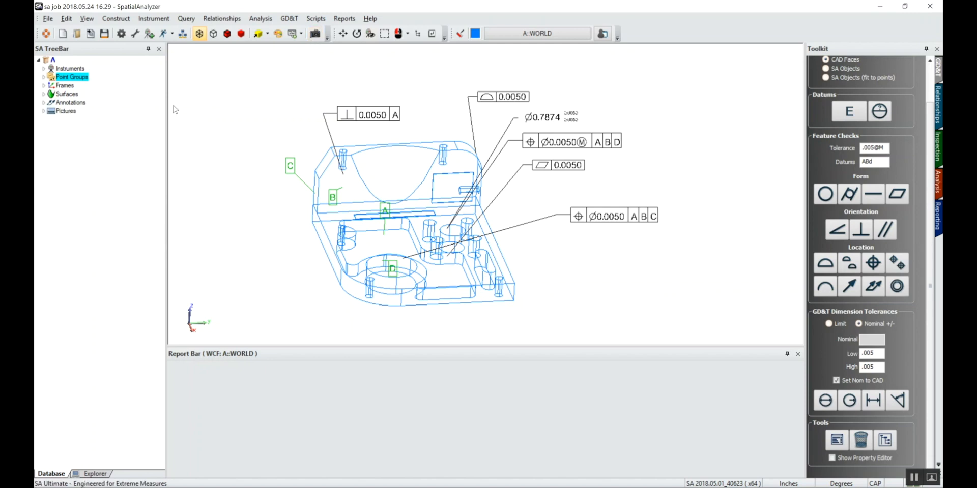
{"action": "mouse_move", "coordinate": [248, 173]}
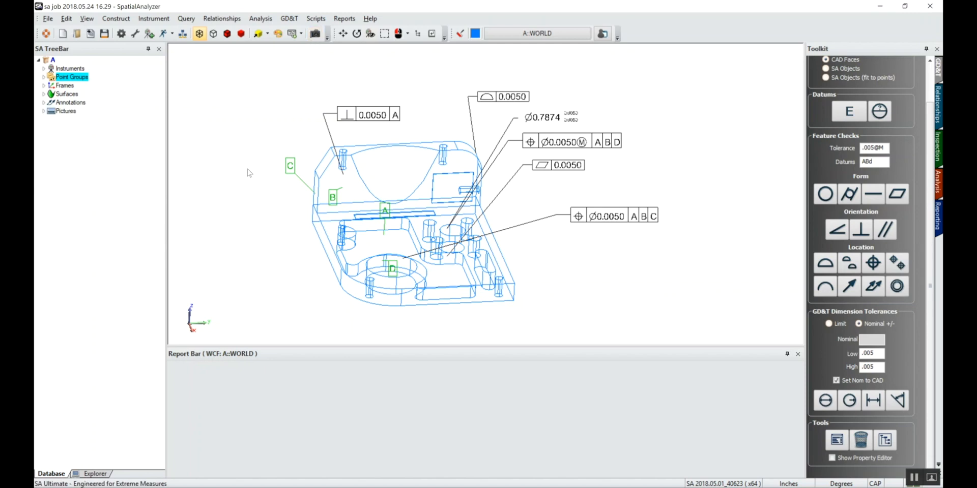
{"action": "left_click", "coordinate": [43, 102]}
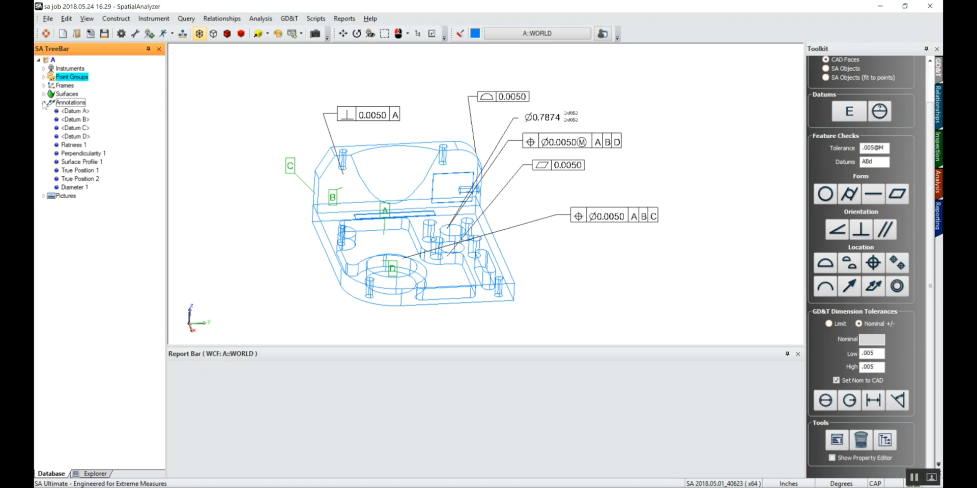
Make feature checks from the annotations, then expand the new Datums and Feature Checks nodes
{"action": "right_click", "coordinate": [70, 102]}
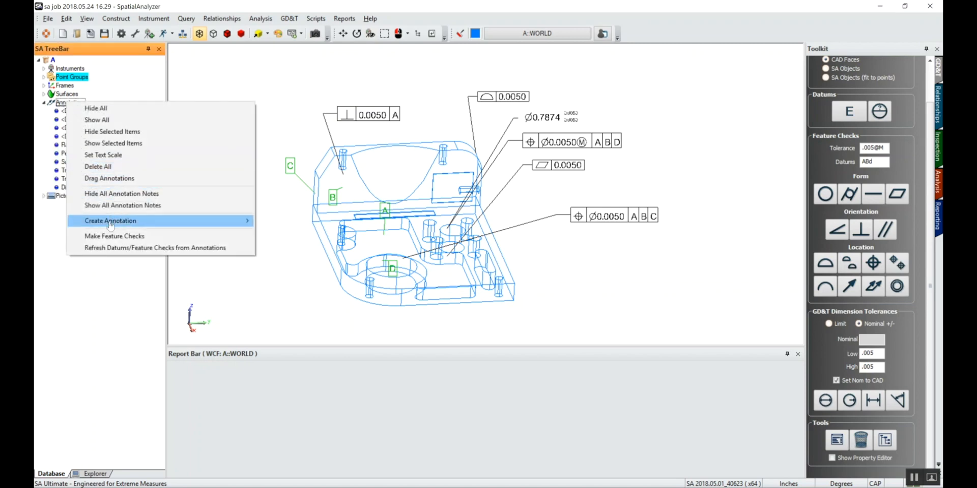
{"action": "mouse_move", "coordinate": [95, 108]}
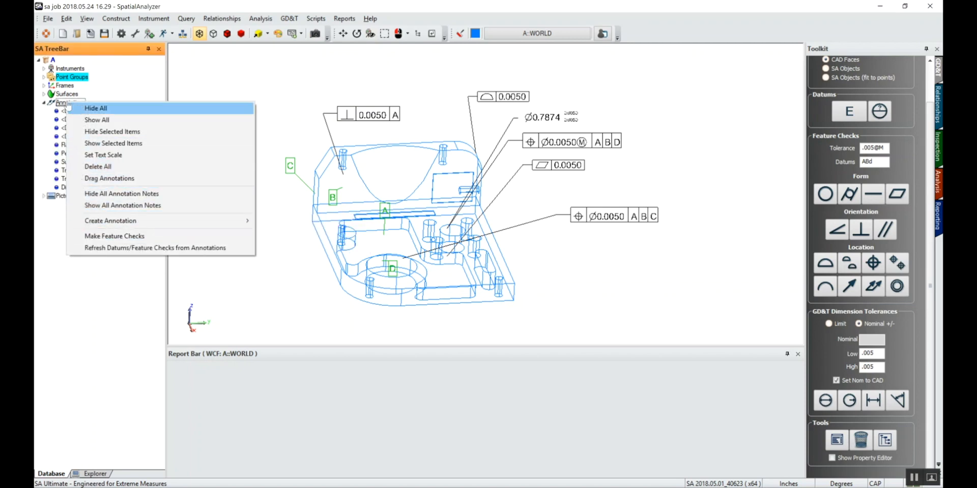
{"action": "mouse_move", "coordinate": [59, 178]}
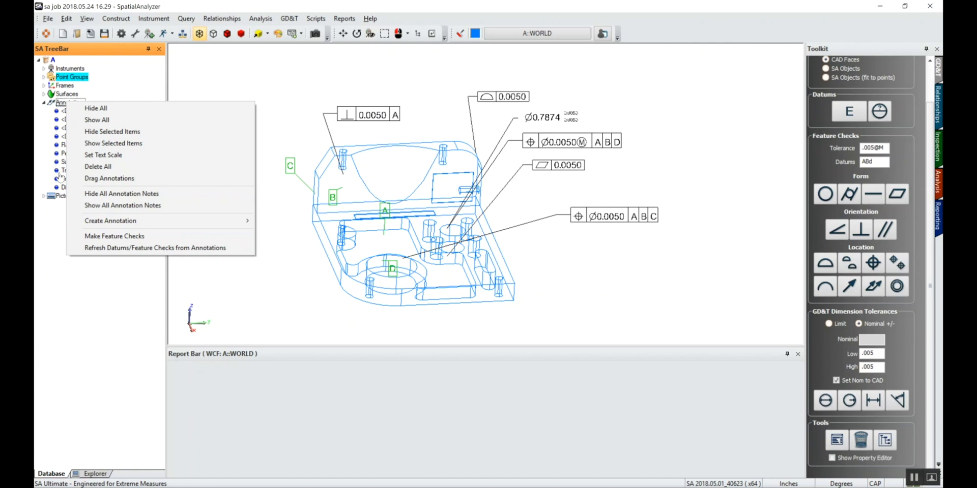
{"action": "mouse_move", "coordinate": [114, 236]}
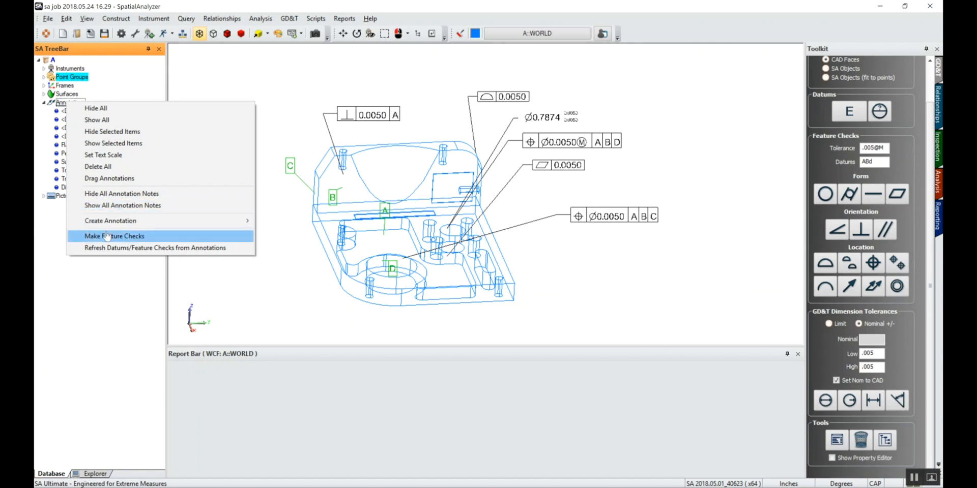
{"action": "left_click", "coordinate": [114, 235]}
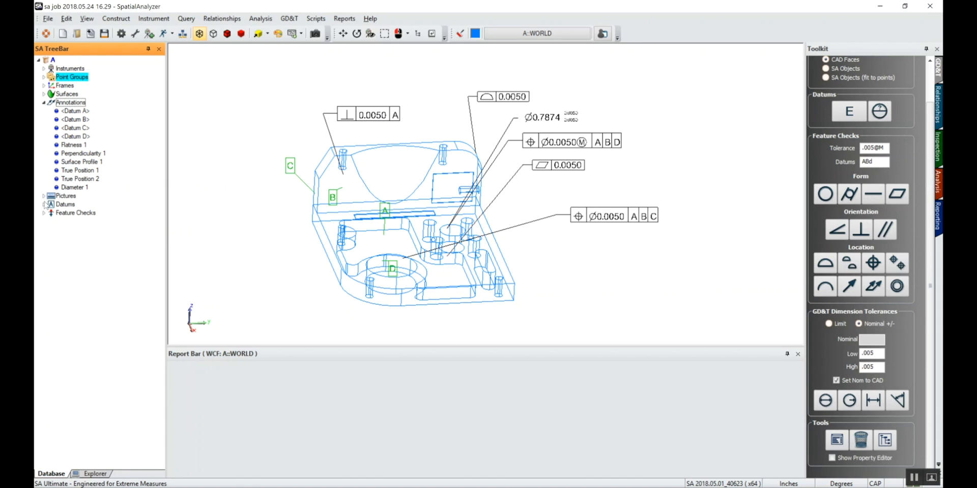
{"action": "left_click", "coordinate": [44, 205]}
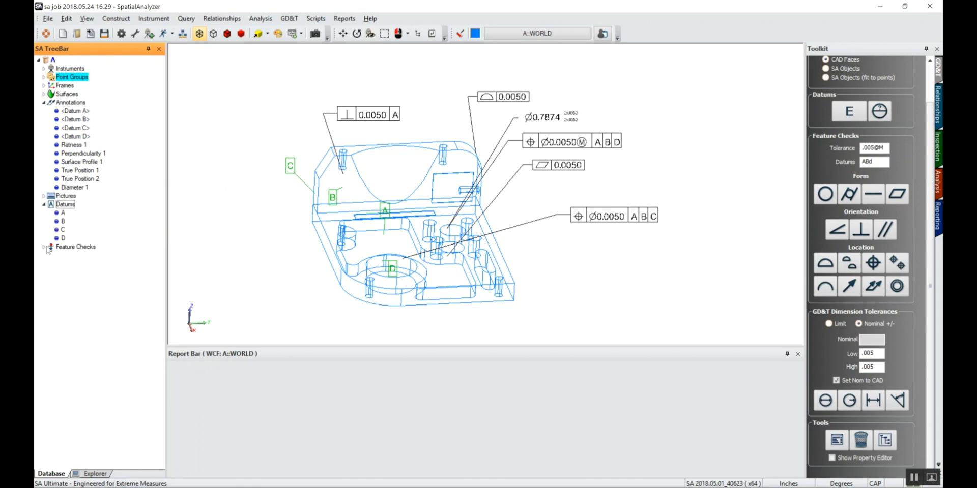
{"action": "left_click", "coordinate": [44, 247]}
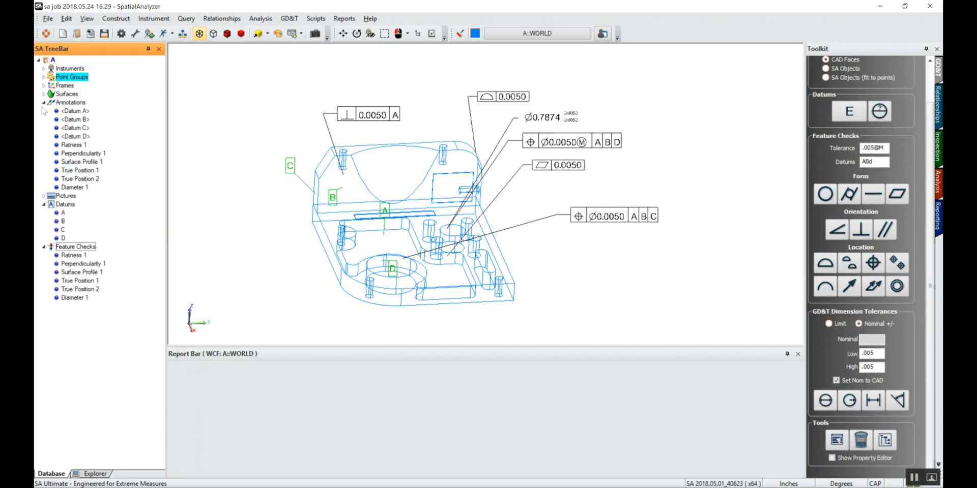
{"action": "left_click", "coordinate": [44, 94]}
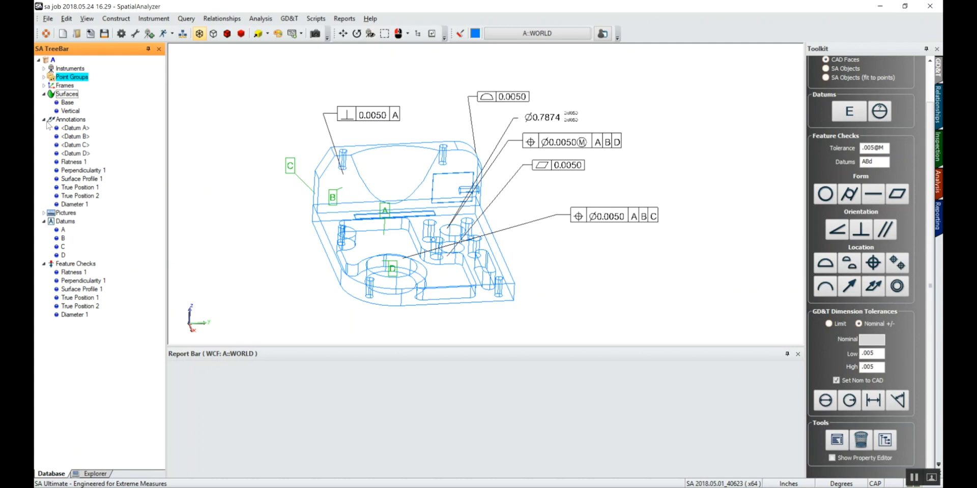
{"action": "left_click", "coordinate": [70, 119]}
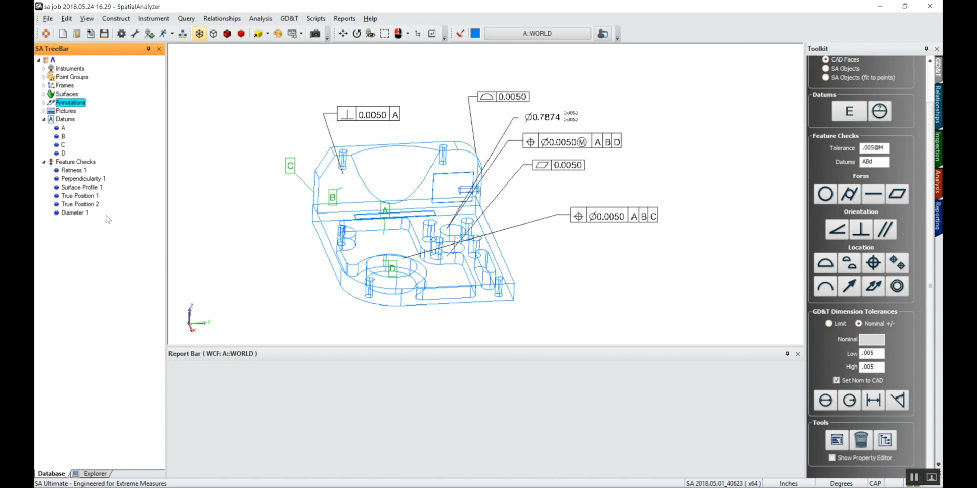
{"action": "mouse_move", "coordinate": [197, 163]}
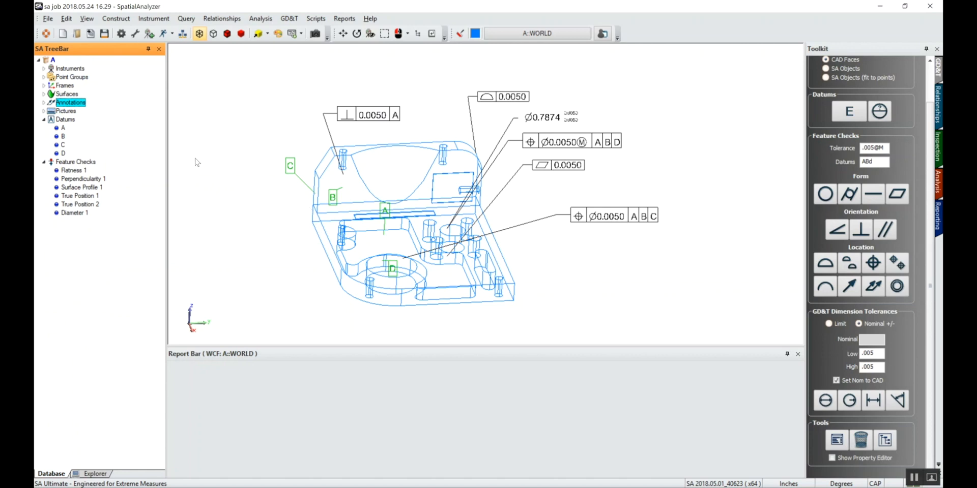
Build a GDT Feature Check Summary table for Flatness 1, Perpendicularity 1 and Surface Profile 1
{"action": "right_click", "coordinate": [75, 162]}
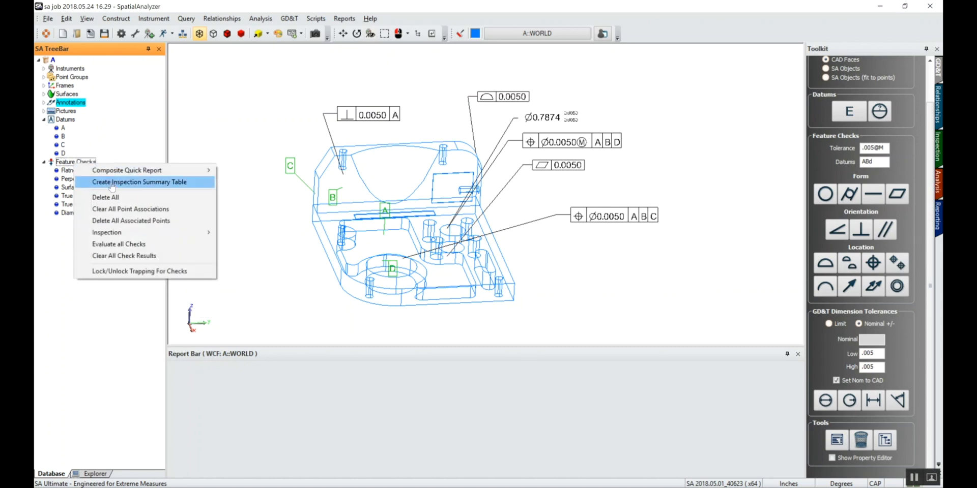
{"action": "left_click", "coordinate": [139, 182]}
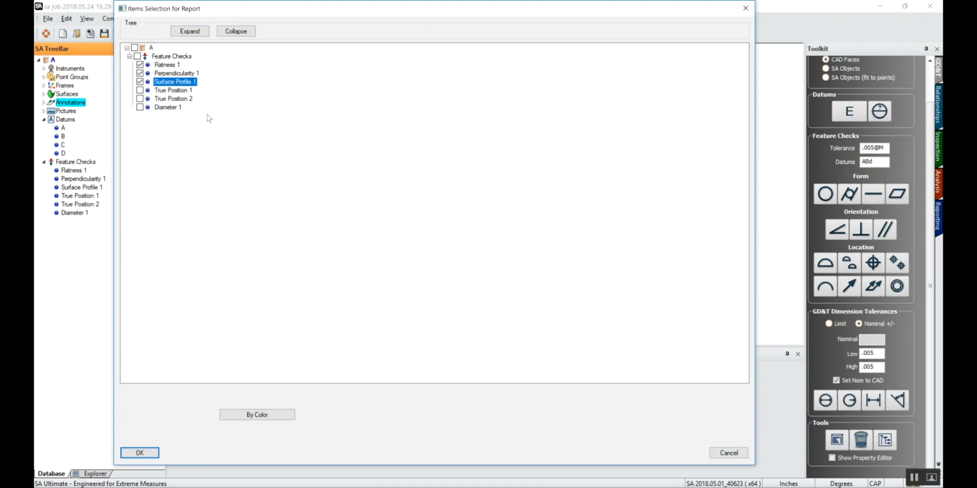
{"action": "mouse_move", "coordinate": [213, 192]}
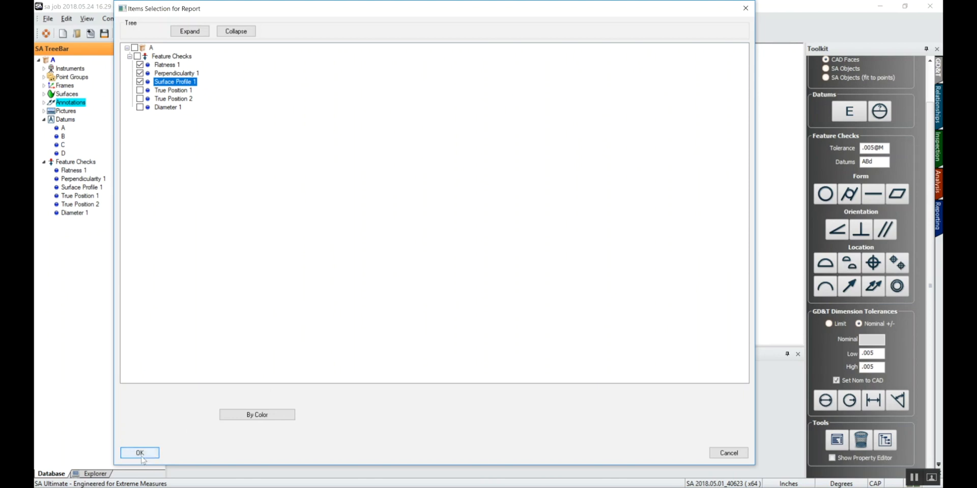
{"action": "left_click", "coordinate": [139, 453]}
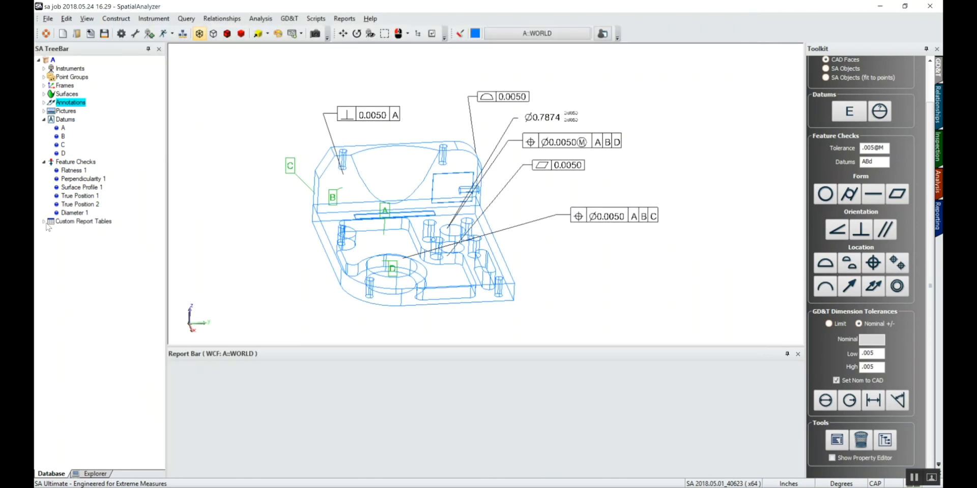
{"action": "left_click", "coordinate": [42, 222]}
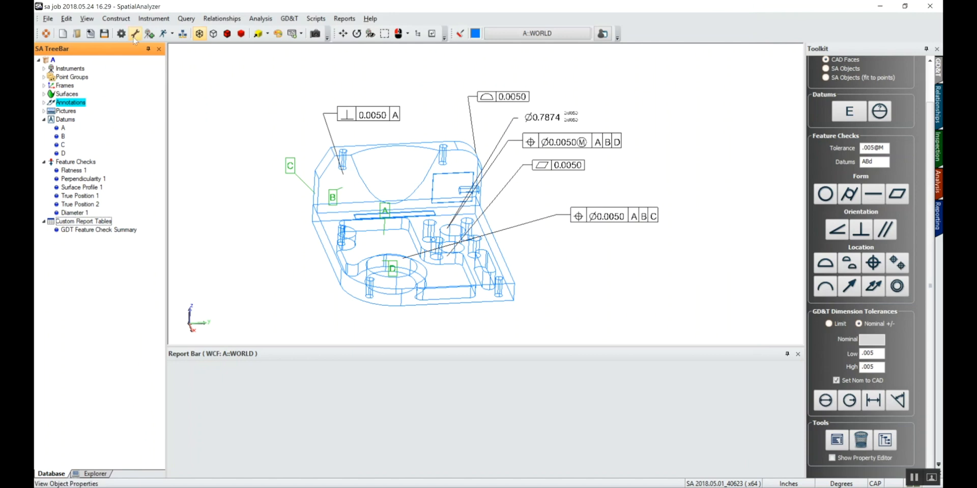
{"action": "left_click", "coordinate": [75, 162]}
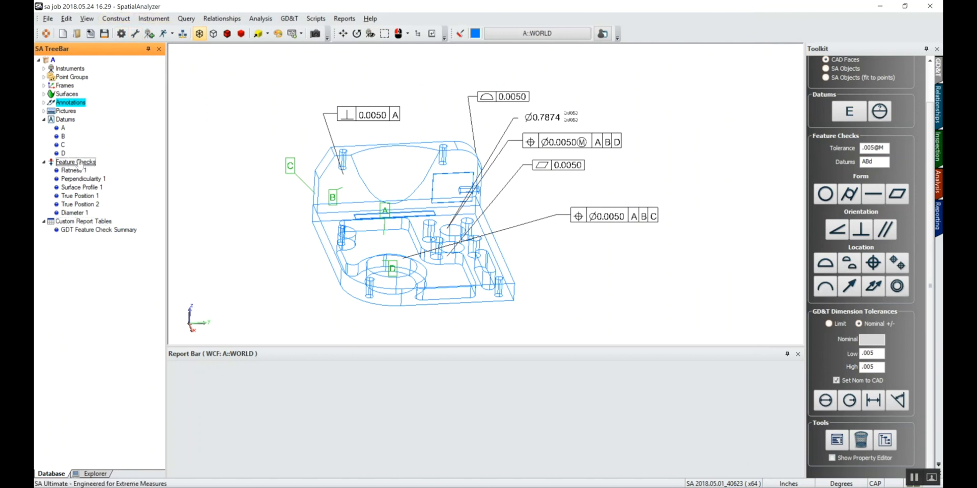
Create a second inspection summary table with True Position 1, True Position 2 and Diameter 1
{"action": "right_click", "coordinate": [74, 162]}
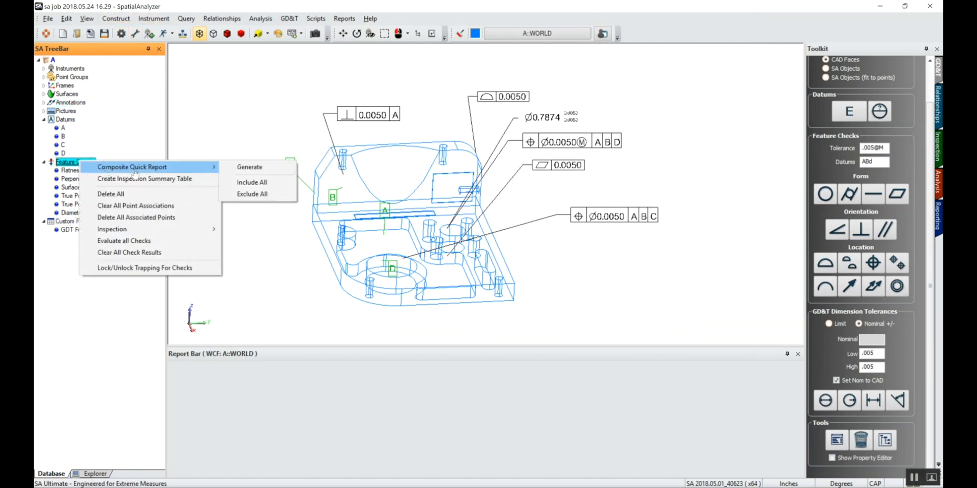
{"action": "left_click", "coordinate": [144, 178]}
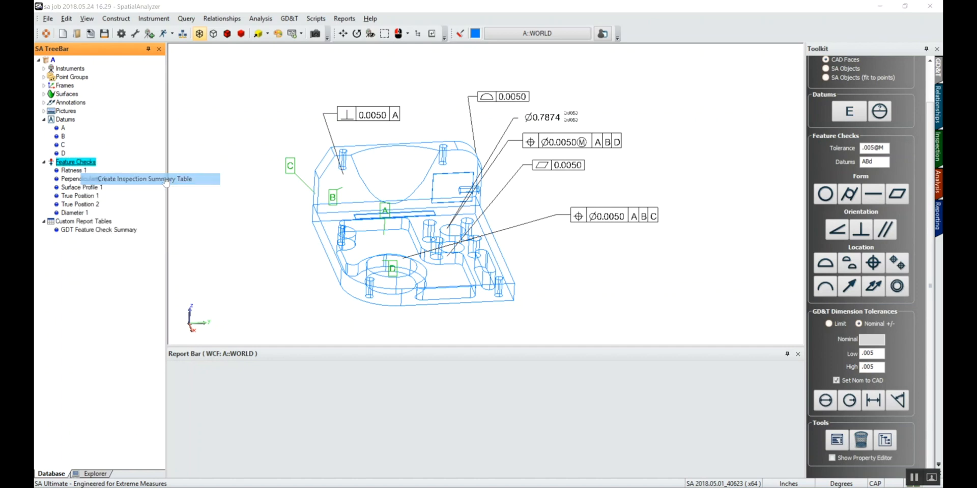
{"action": "left_click", "coordinate": [145, 178]}
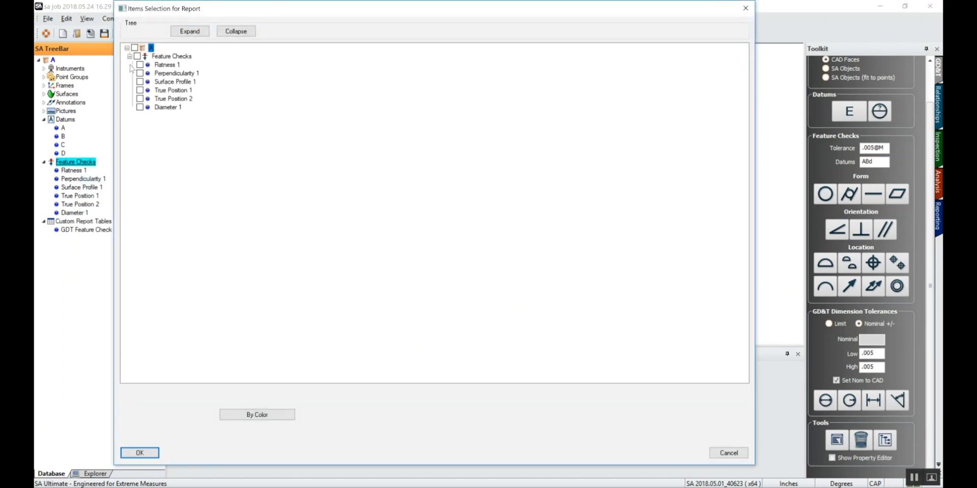
{"action": "left_click", "coordinate": [139, 98]}
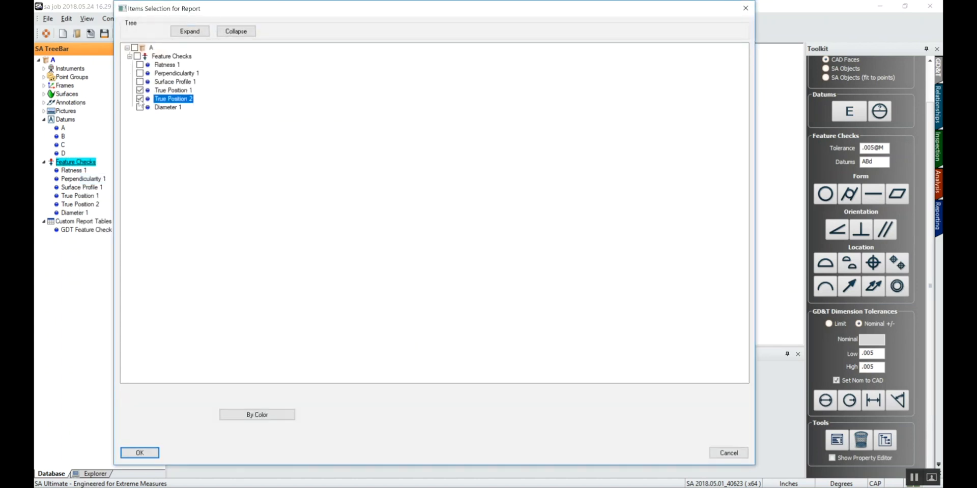
{"action": "left_click", "coordinate": [167, 107]}
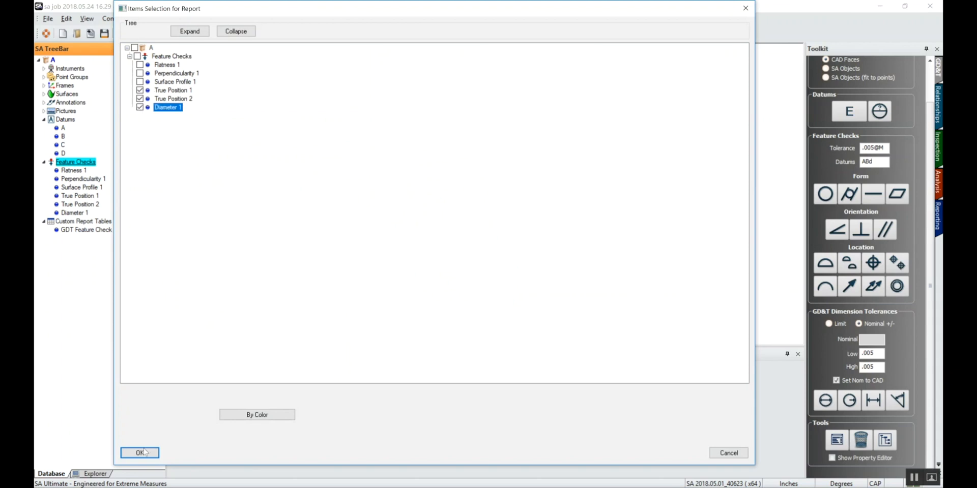
{"action": "left_click", "coordinate": [140, 453]}
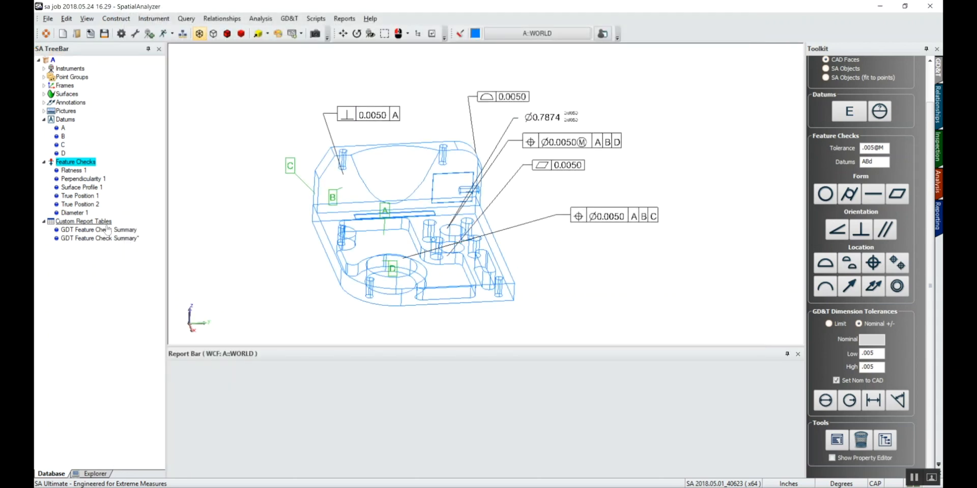
{"action": "left_click", "coordinate": [344, 19]}
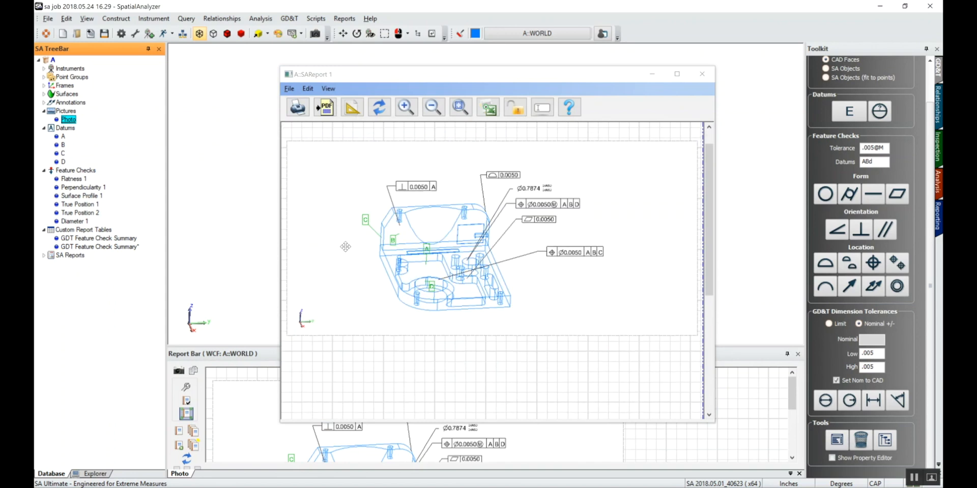
Append both GDT Feature Check Summary tables to the SA Report, then close the report window
{"action": "left_click", "coordinate": [98, 238]}
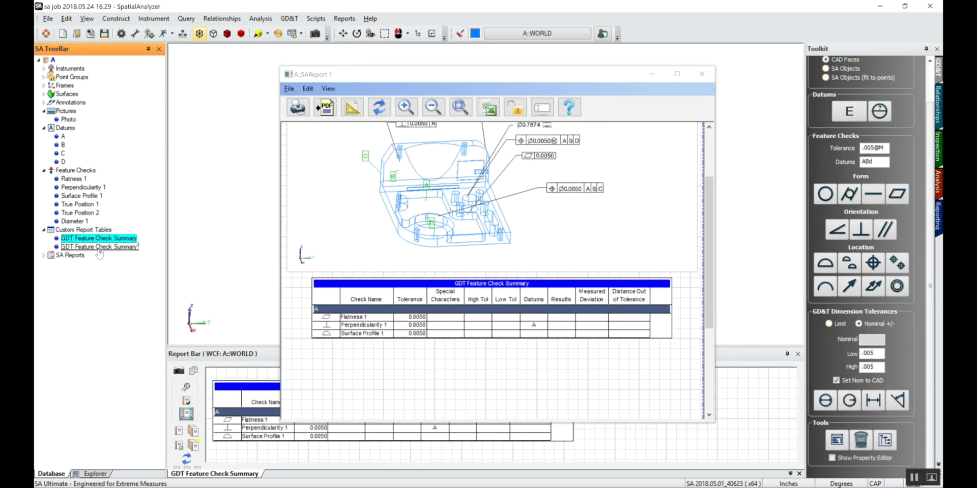
{"action": "left_click", "coordinate": [99, 246]}
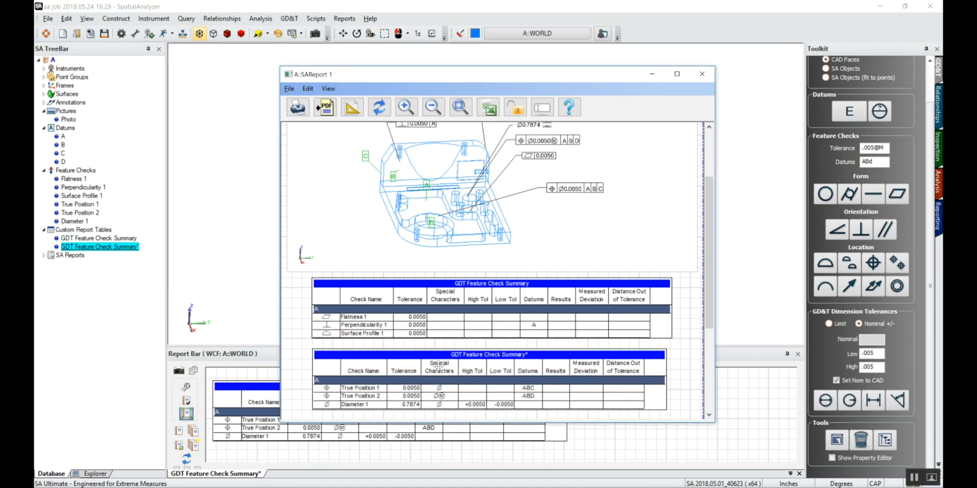
{"action": "mouse_move", "coordinate": [564, 147]}
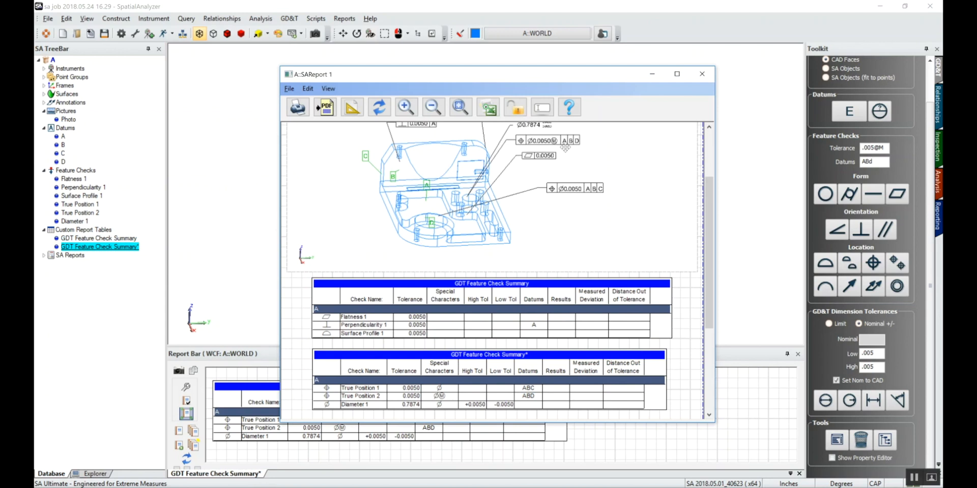
{"action": "mouse_move", "coordinate": [638, 98]}
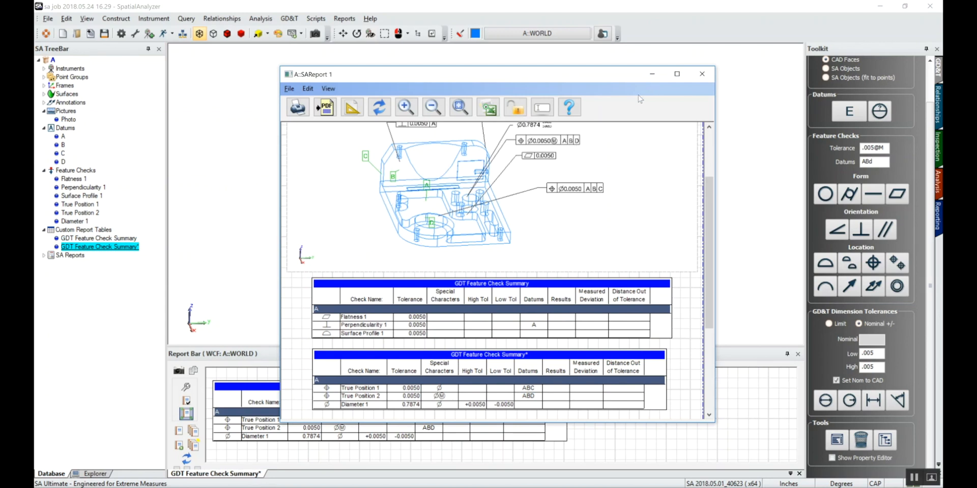
{"action": "mouse_move", "coordinate": [702, 74]}
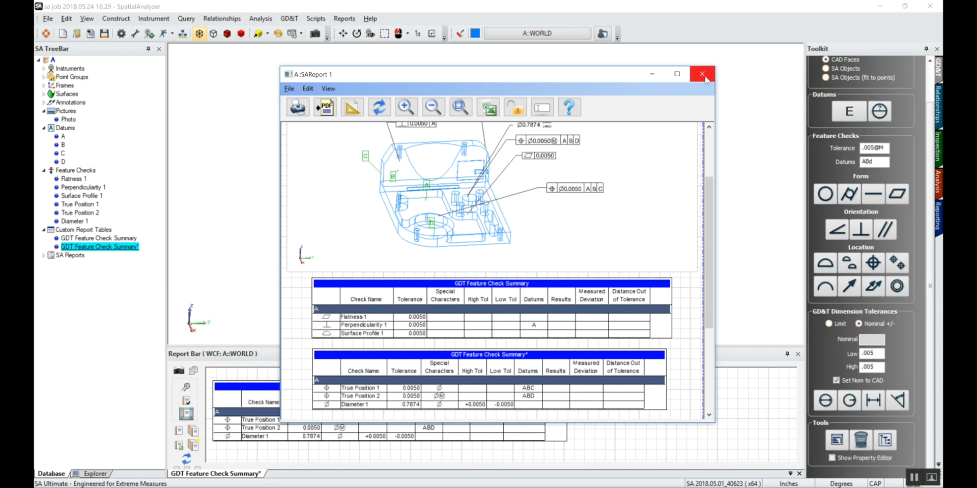
{"action": "left_click", "coordinate": [703, 73]}
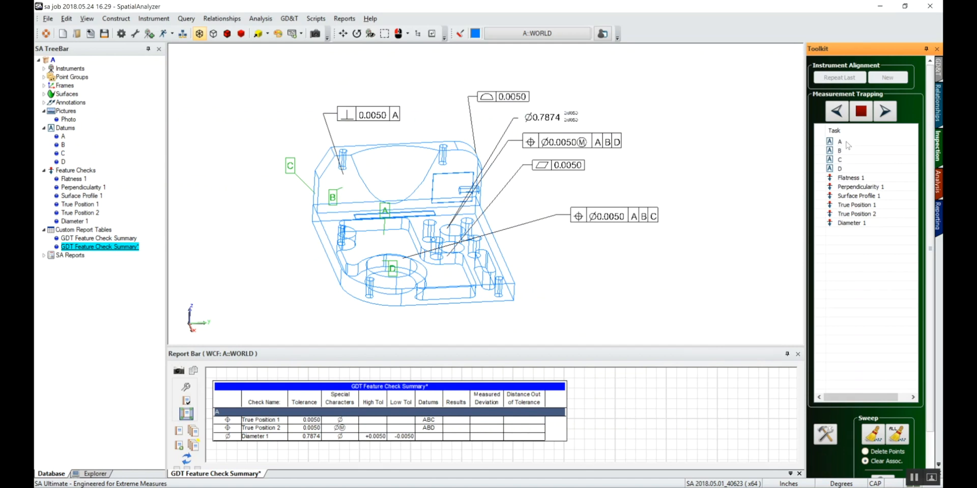
{"action": "mouse_move", "coordinate": [847, 195]}
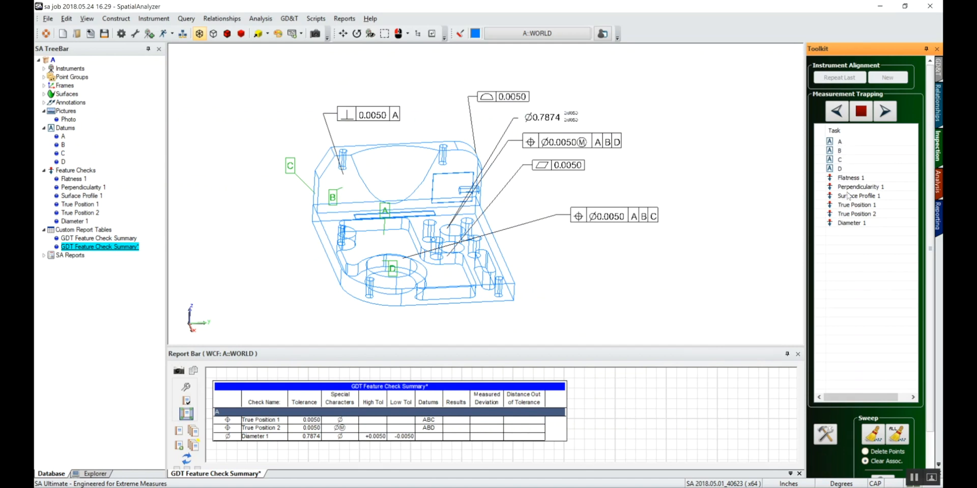
{"action": "mouse_move", "coordinate": [609, 176]}
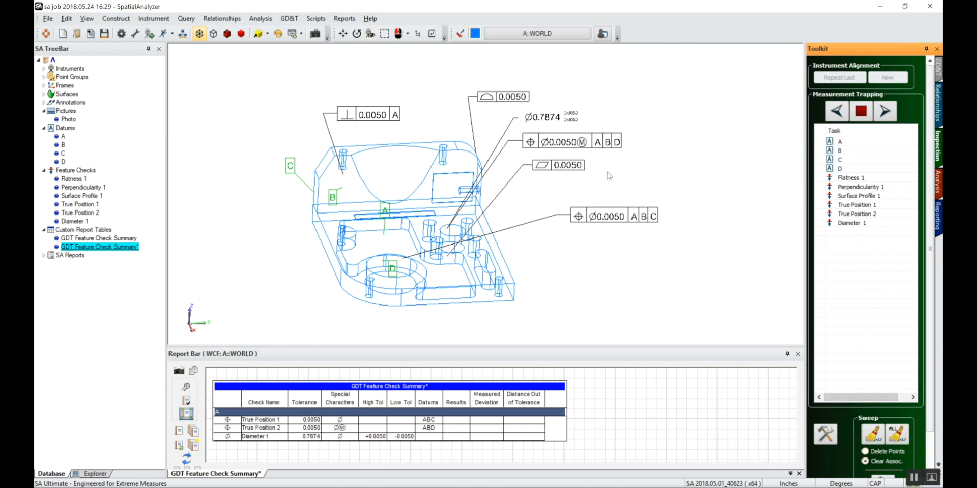
{"action": "mouse_move", "coordinate": [841, 150]}
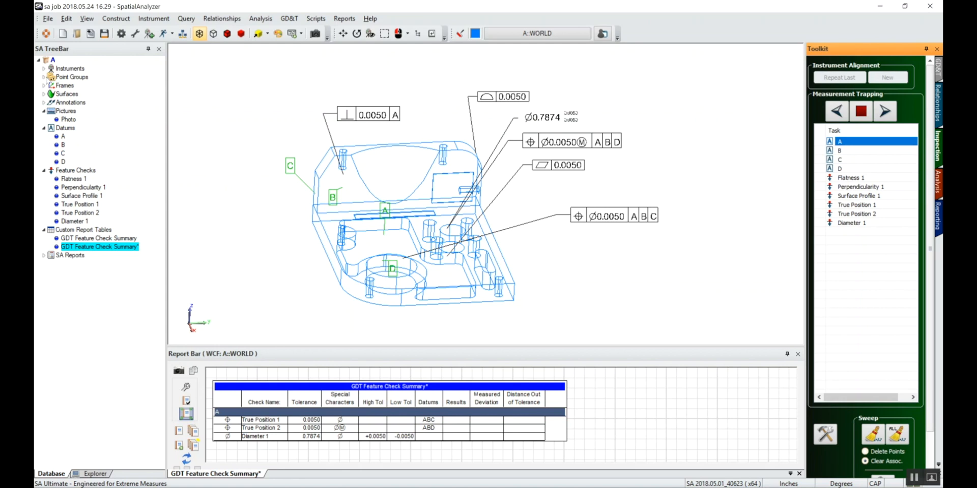
Show all point groups on the part using the Point Groups 'Show All' option
{"action": "right_click", "coordinate": [71, 76]}
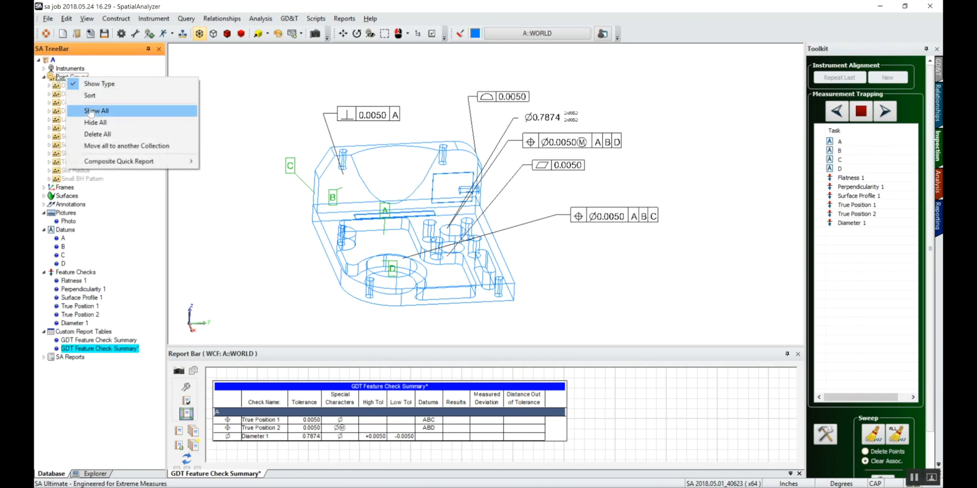
{"action": "left_click", "coordinate": [95, 110]}
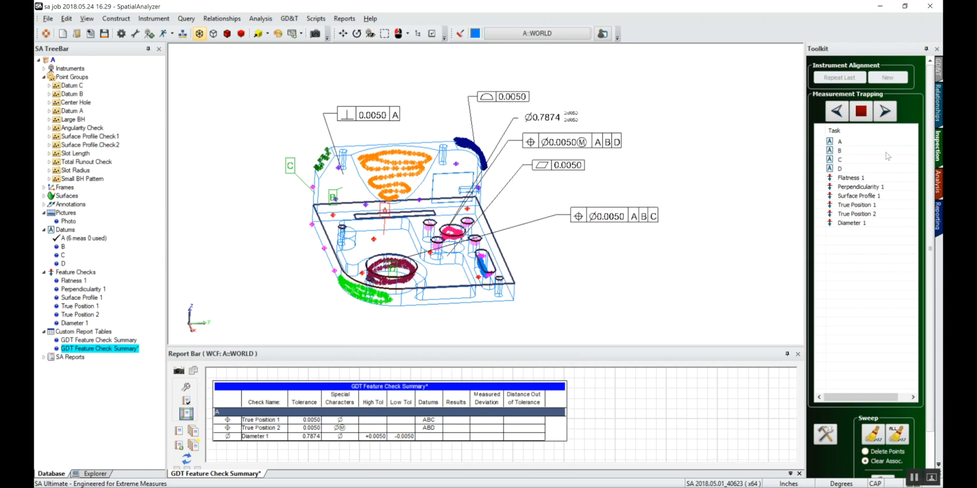
Associate the Datum B point group with datum B and picked points with datum C
{"action": "right_click", "coordinate": [840, 150]}
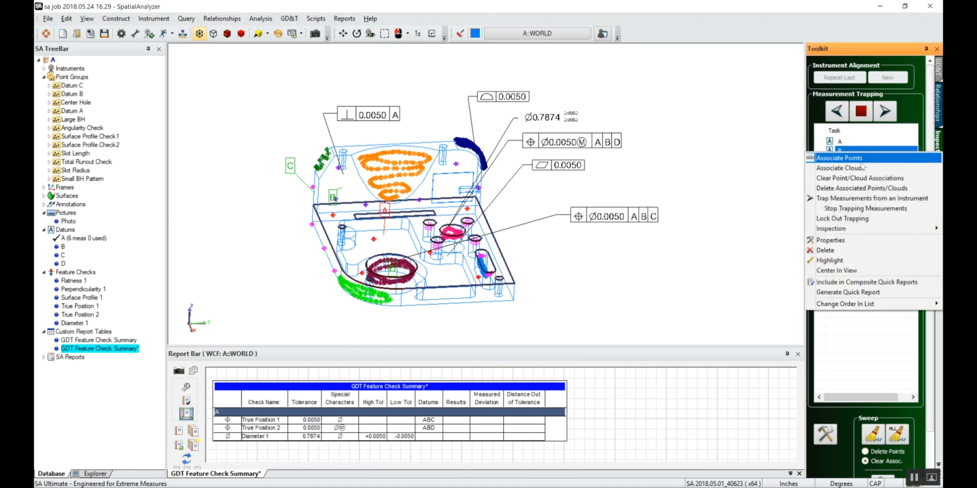
{"action": "left_click", "coordinate": [838, 158]}
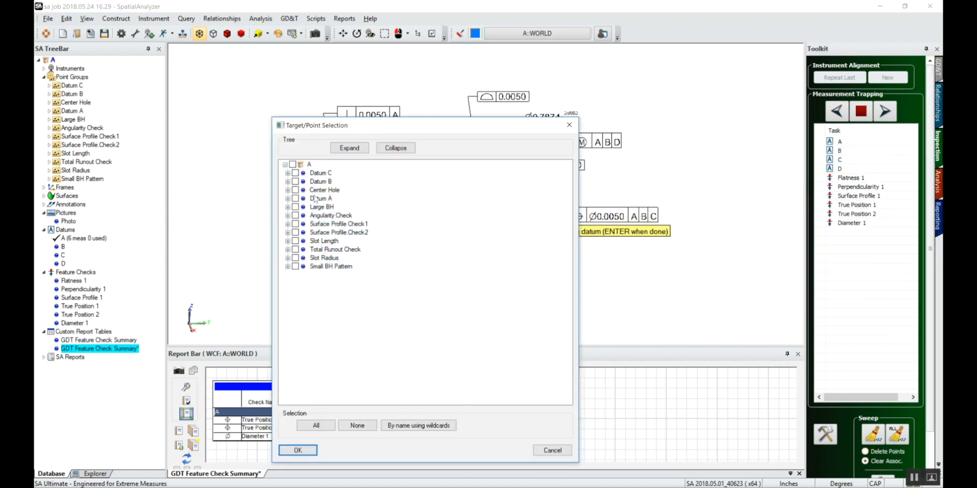
{"action": "left_click", "coordinate": [295, 181]}
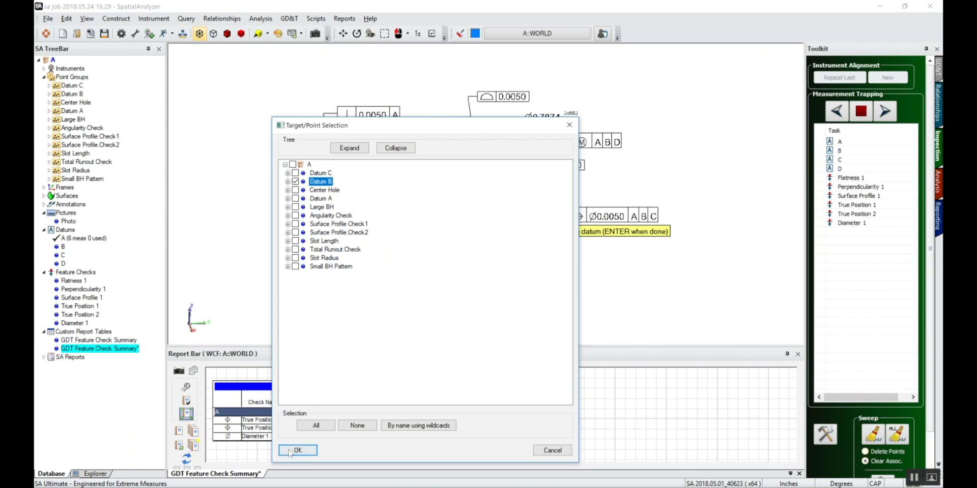
{"action": "left_click", "coordinate": [297, 450]}
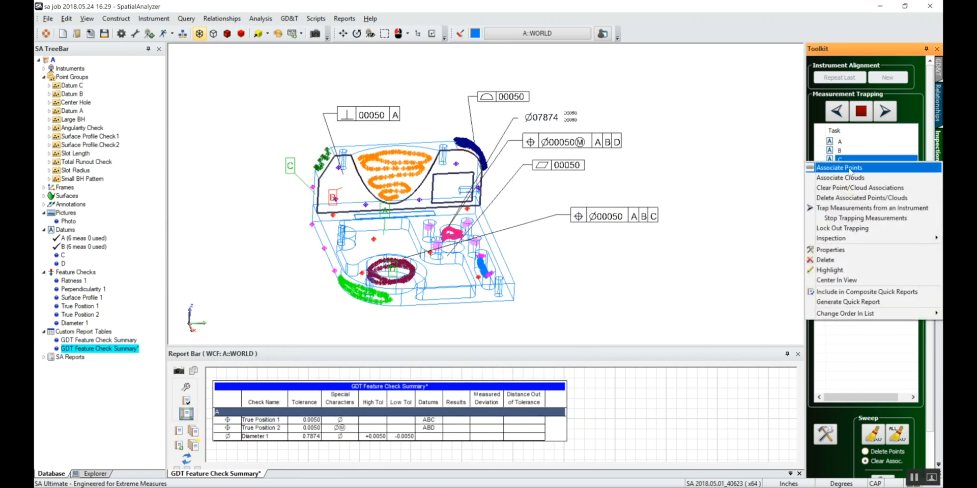
{"action": "left_click", "coordinate": [838, 168]}
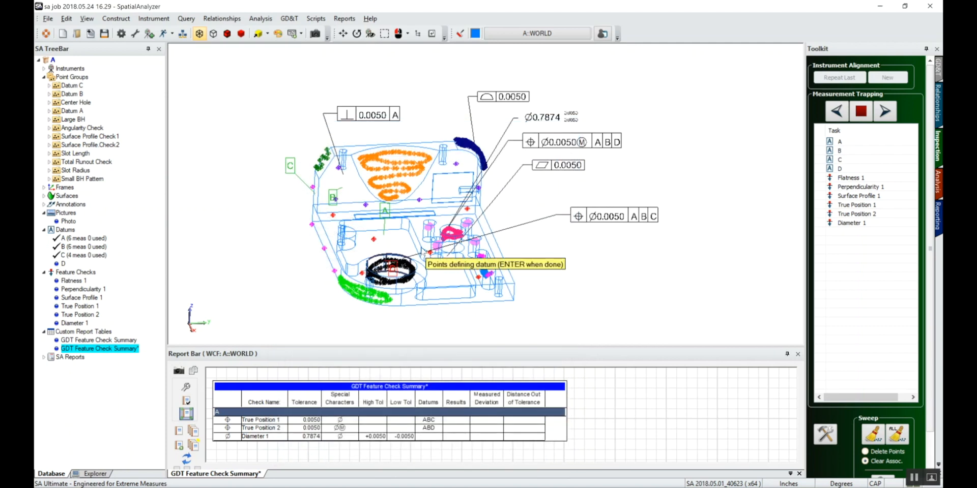
{"action": "key", "text": "Return"}
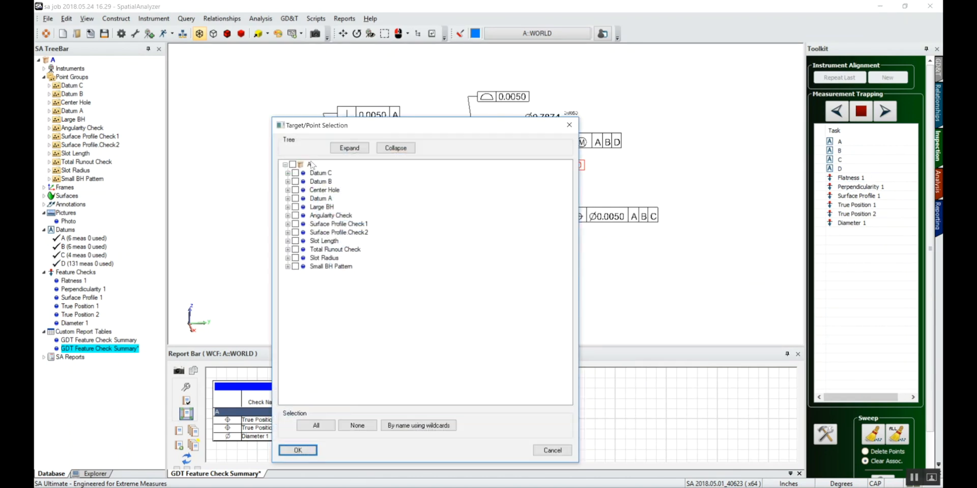
Associate the Datum A points with Flatness 1 and Datum B points with Perpendicularity 1
{"action": "left_click", "coordinate": [295, 198]}
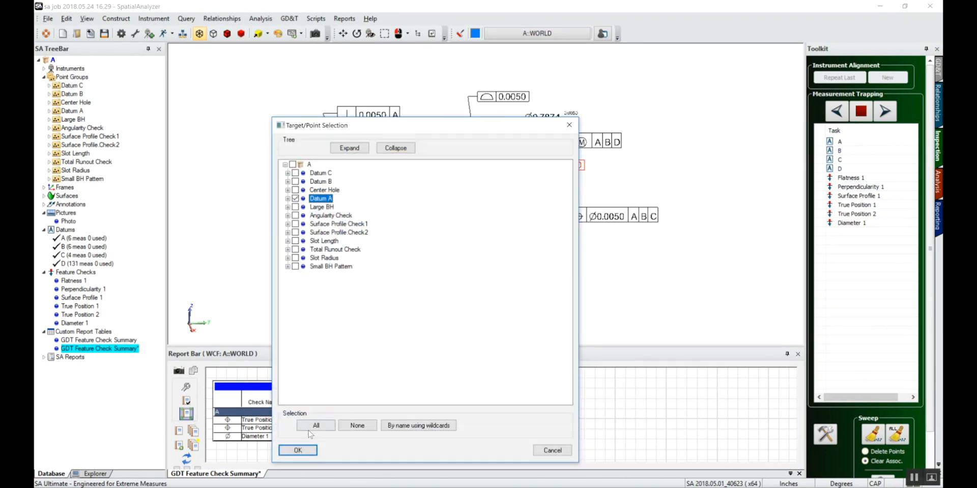
{"action": "left_click", "coordinate": [297, 450]}
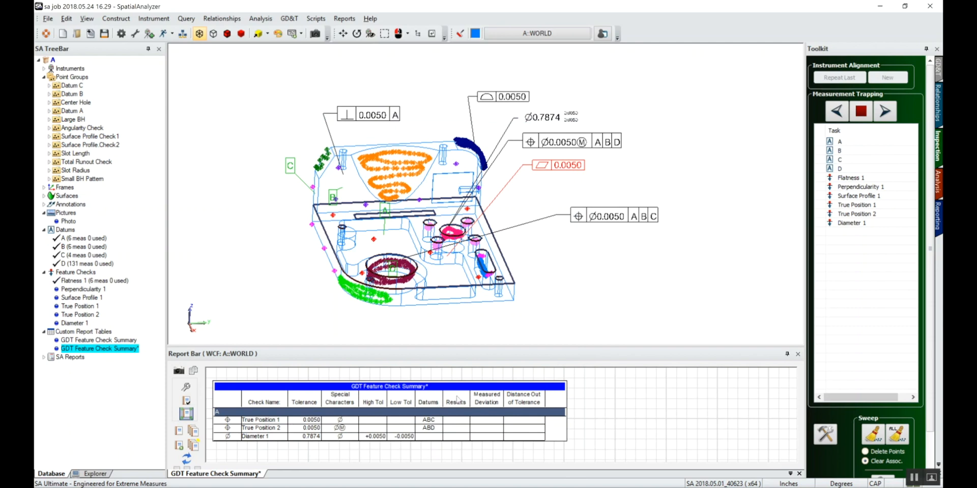
{"action": "right_click", "coordinate": [859, 186]}
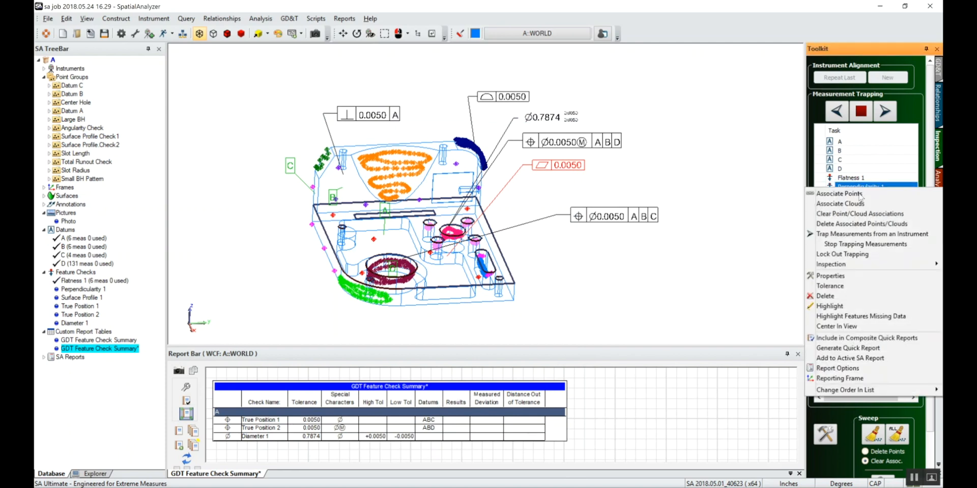
{"action": "left_click", "coordinate": [846, 194]}
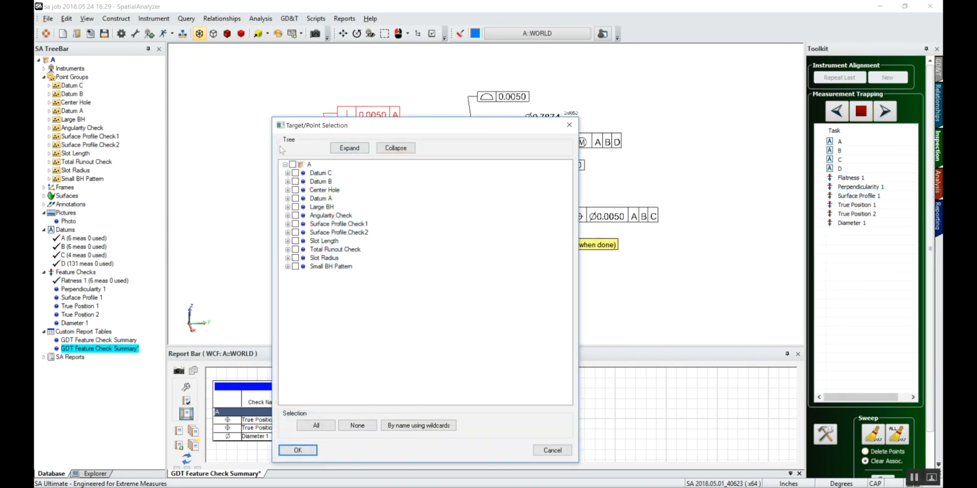
{"action": "left_click", "coordinate": [295, 181]}
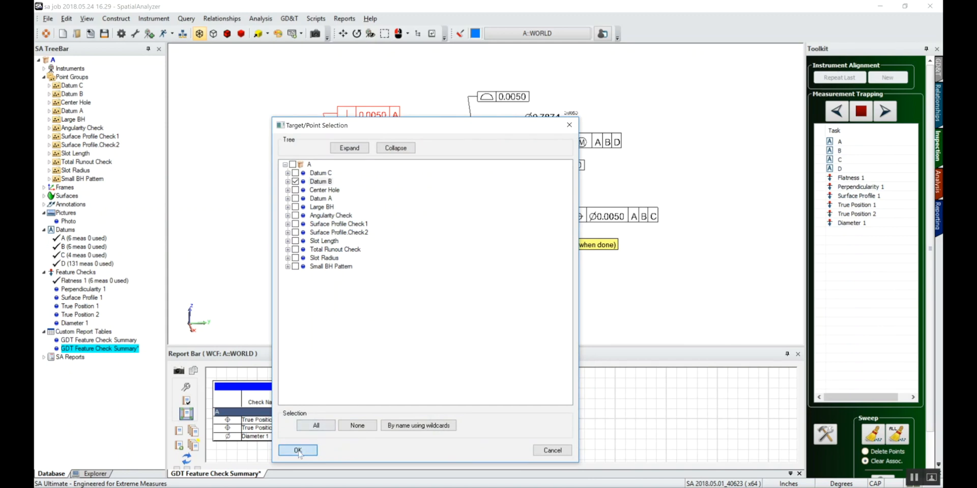
{"action": "left_click", "coordinate": [298, 450]}
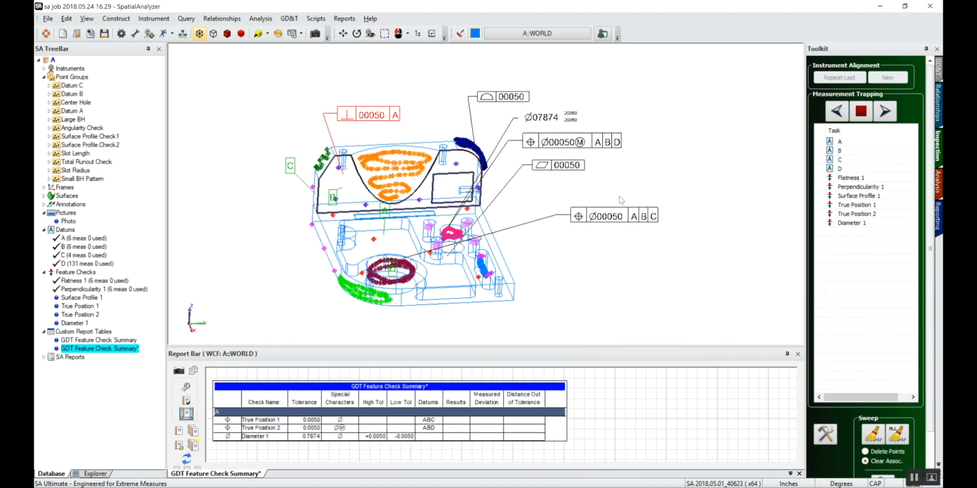
Associate 123 measured points with the Surface Profile 1 check
{"action": "right_click", "coordinate": [856, 186]}
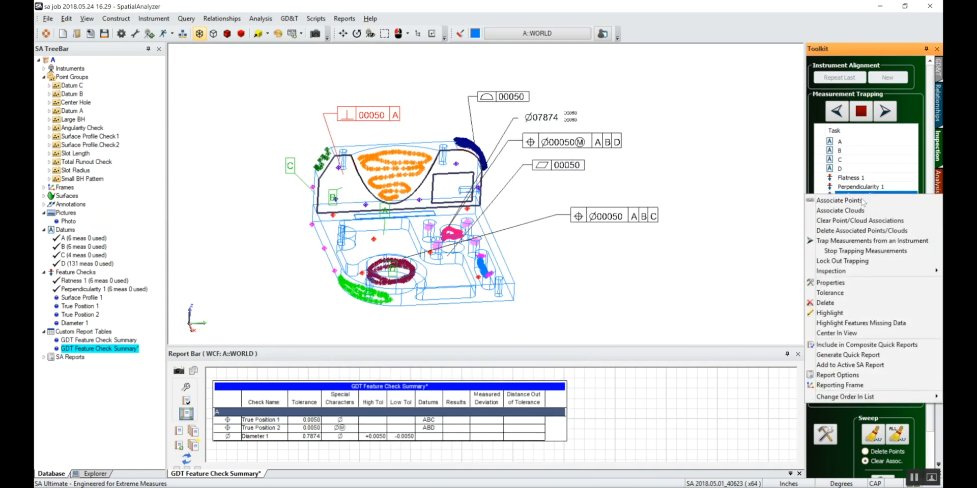
{"action": "left_click", "coordinate": [841, 200]}
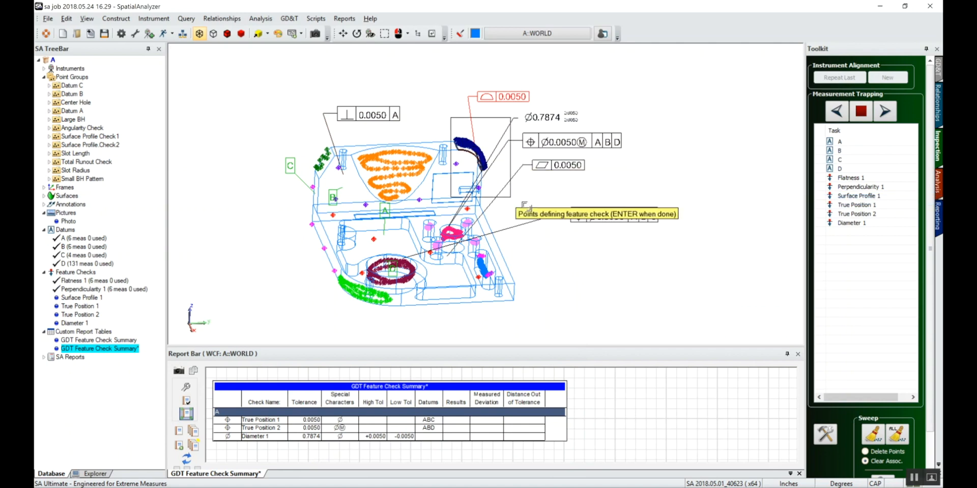
{"action": "scroll", "scroll_direction": "up", "scroll_amount": 3}
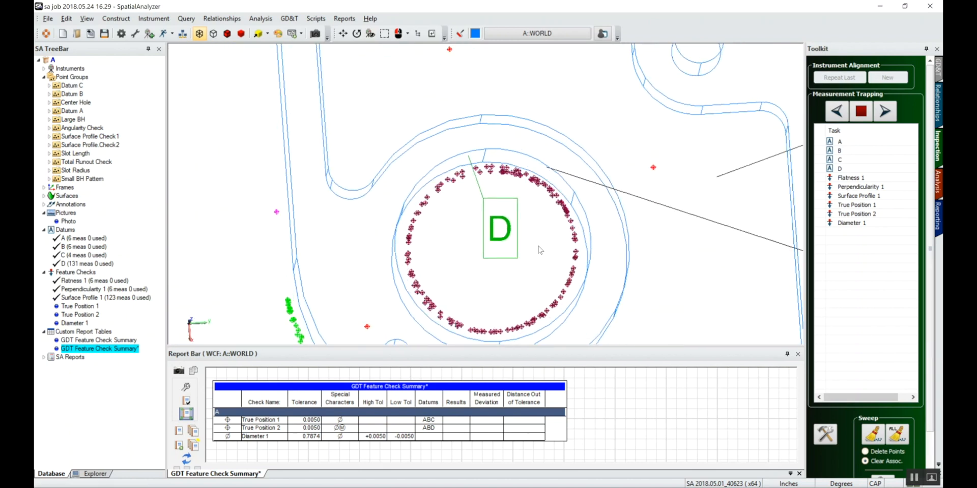
Polygon-select the points around the bore to associate them with True Position 1
{"action": "right_click", "coordinate": [856, 204]}
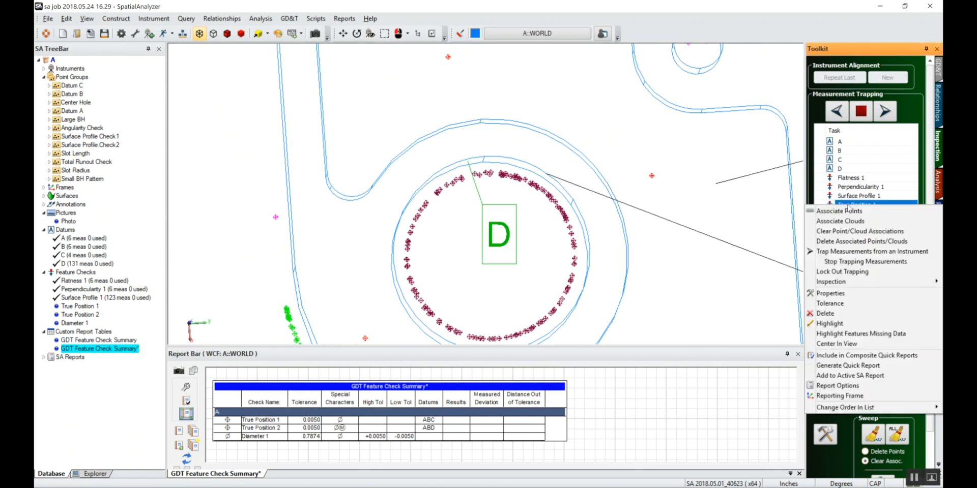
{"action": "left_click", "coordinate": [839, 211]}
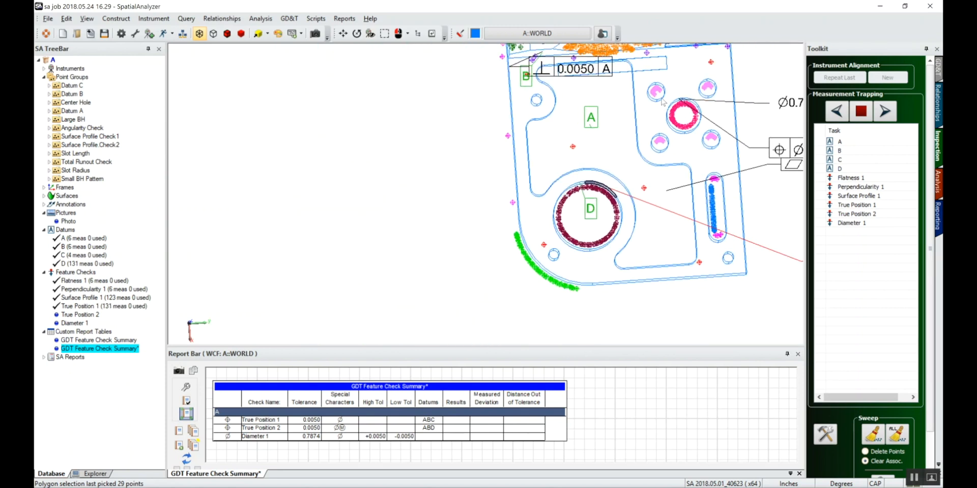
{"action": "scroll", "scroll_direction": "up", "scroll_amount": 3}
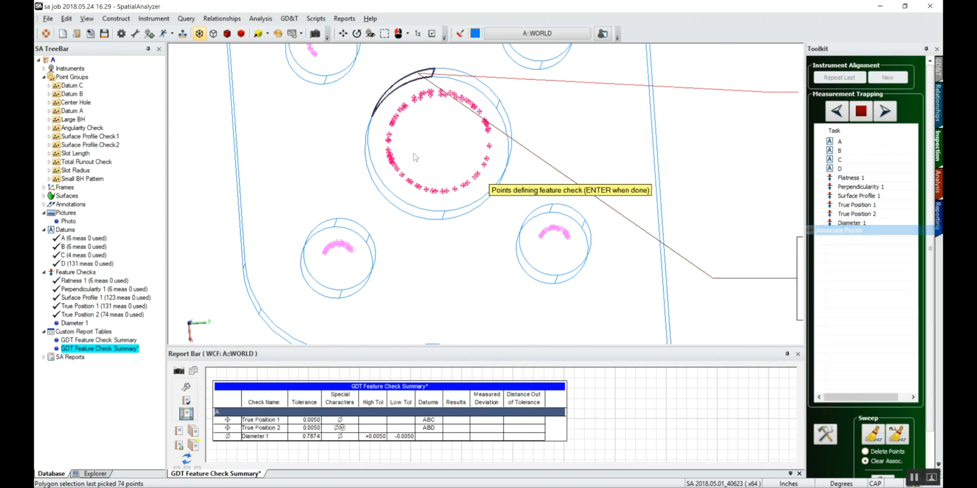
{"action": "left_click_drag", "start_coordinate": [377, 94], "coordinate": [499, 202]}
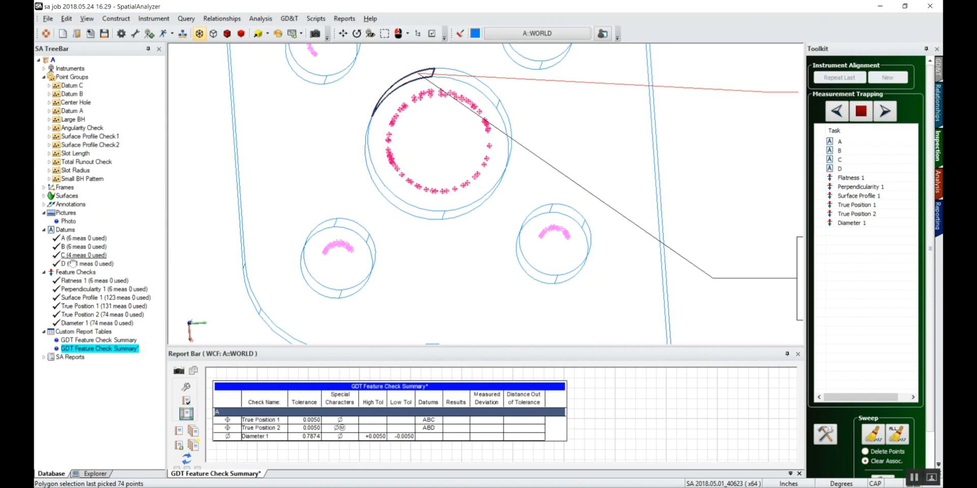
{"action": "left_click", "coordinate": [76, 272]}
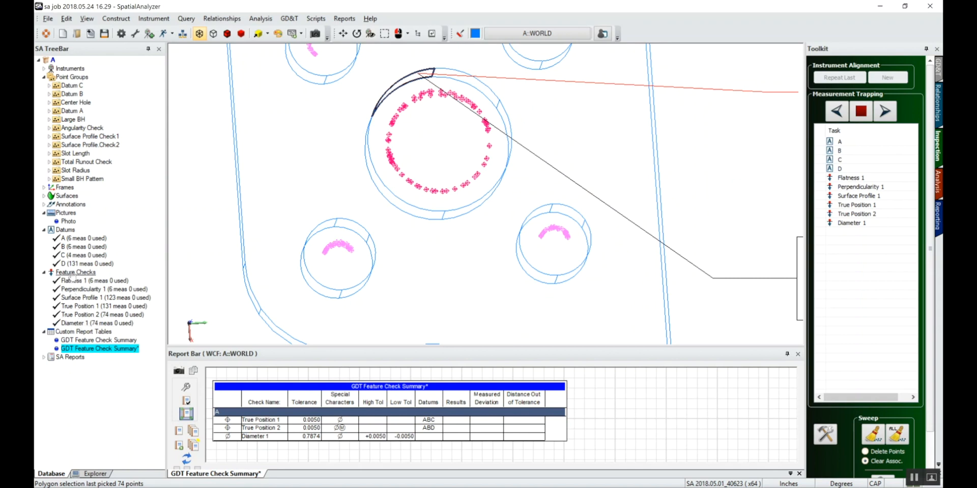
Run Evaluate All Checks on the Feature Checks group to get PASS/FAIL results
{"action": "right_click", "coordinate": [74, 272]}
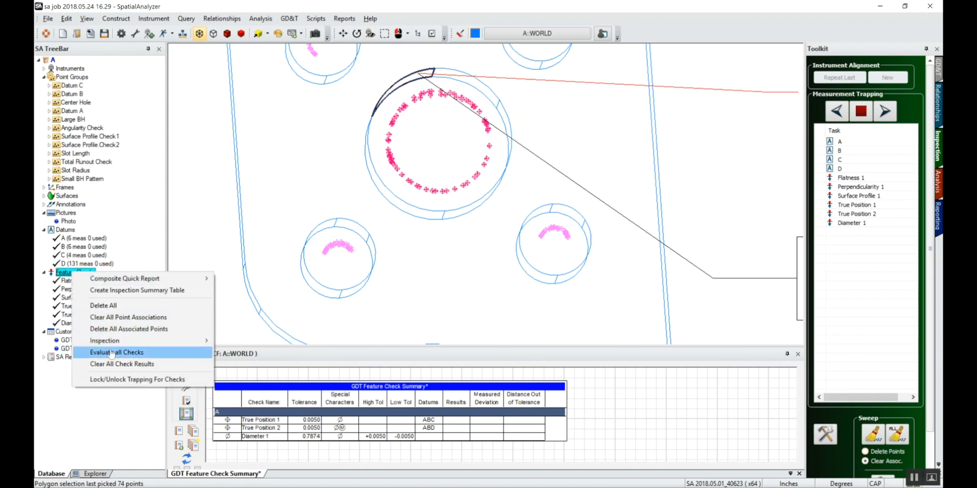
{"action": "left_click", "coordinate": [117, 353]}
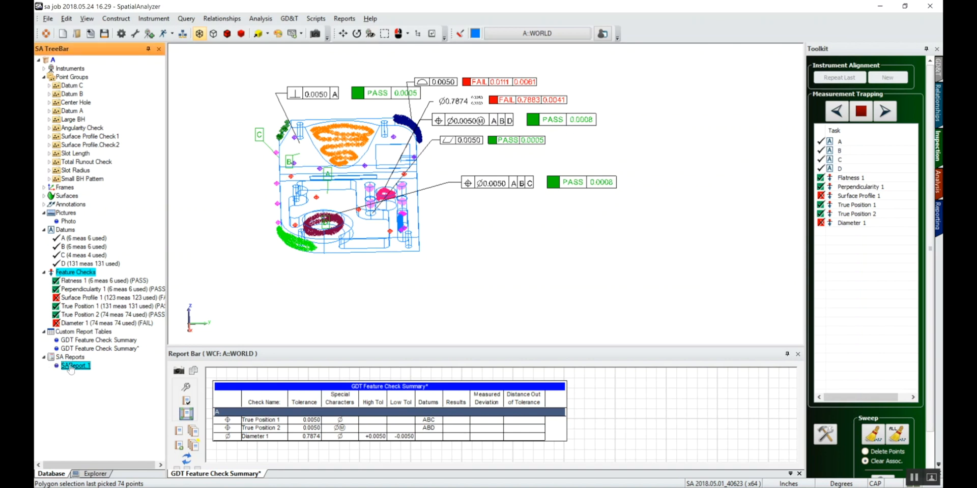
Open the SA Report and scroll through the passed and failed summary tables
{"action": "double_click", "coordinate": [75, 365]}
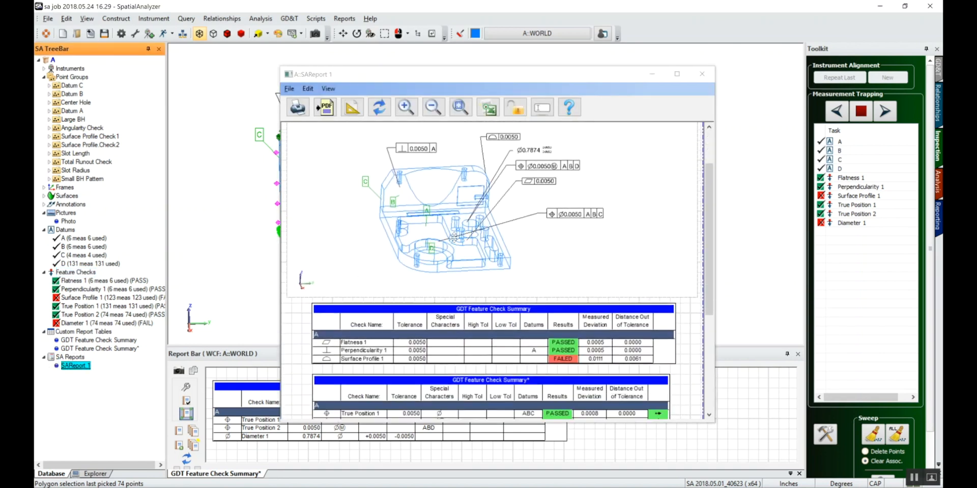
{"action": "scroll", "scroll_direction": "down", "scroll_amount": 3}
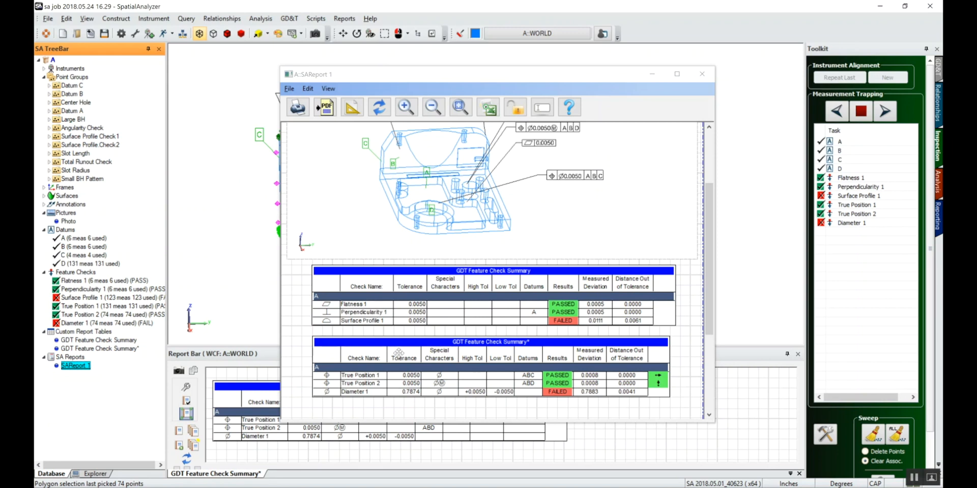
{"action": "mouse_move", "coordinate": [539, 306]}
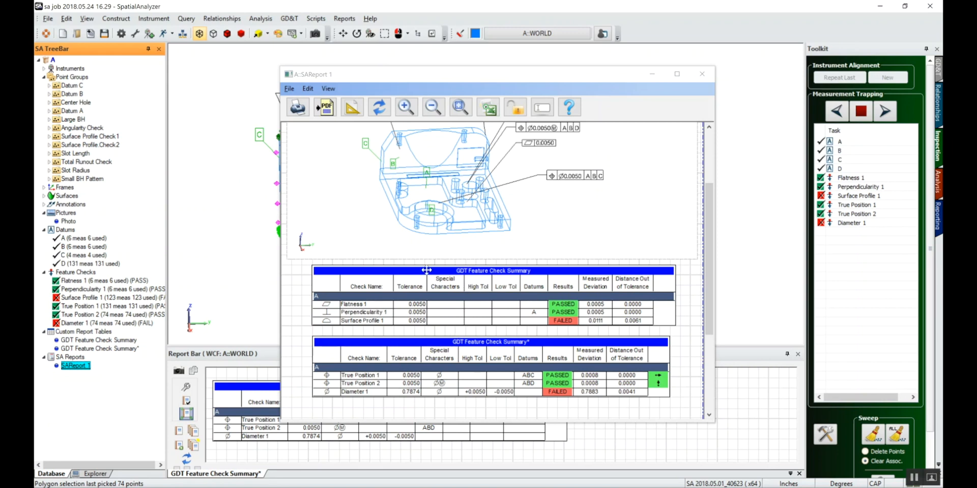
{"action": "mouse_move", "coordinate": [557, 194]}
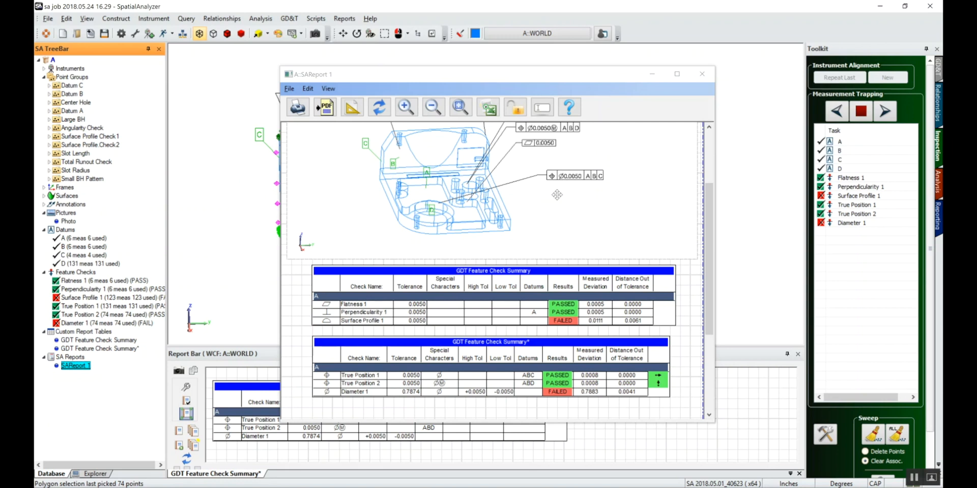